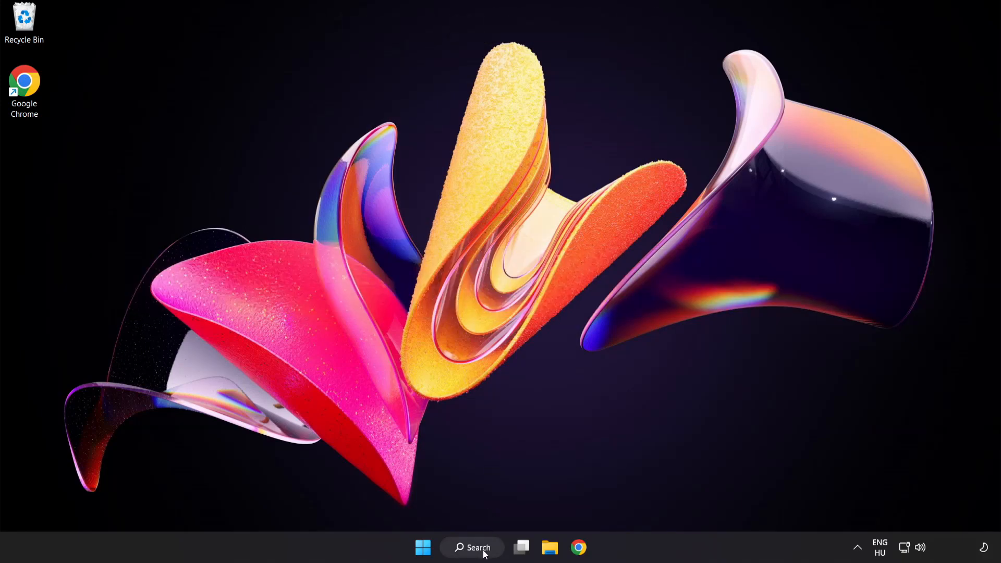
Search Windows for "device manager" to surface Device Manager as the best match
{"action": "left_click", "coordinate": [472, 547]}
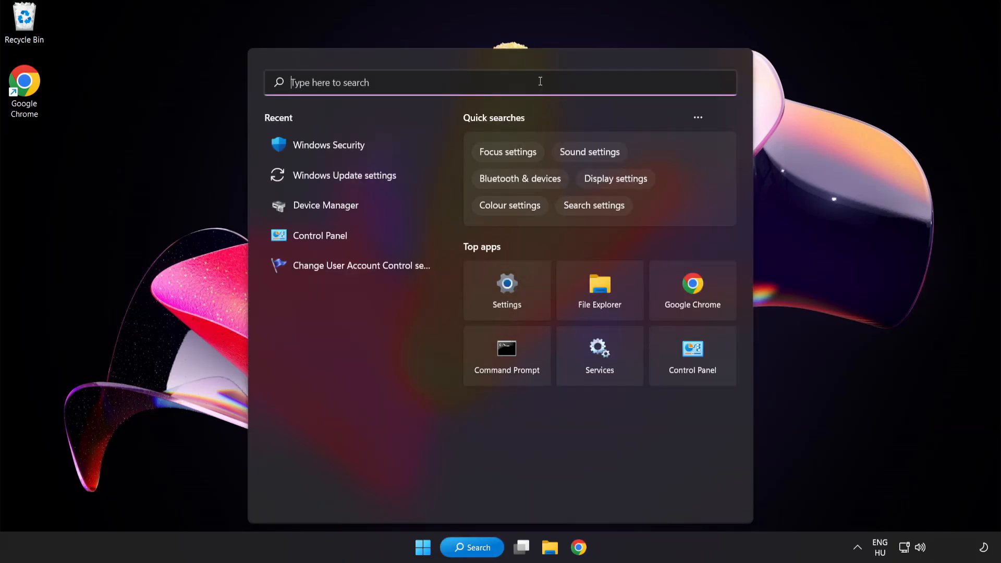
{"action": "type", "text": "device manager"}
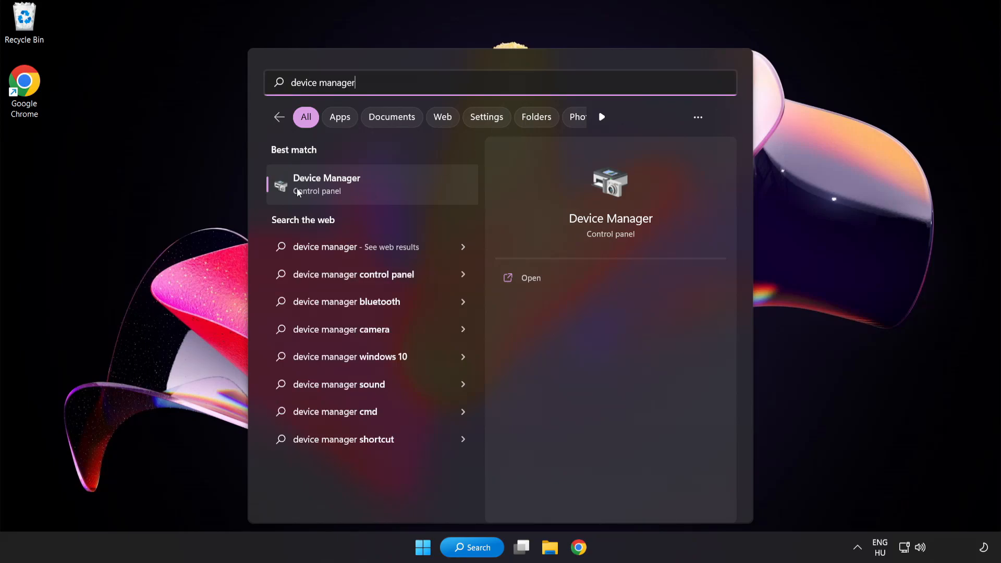
{"action": "mouse_move", "coordinate": [400, 192]}
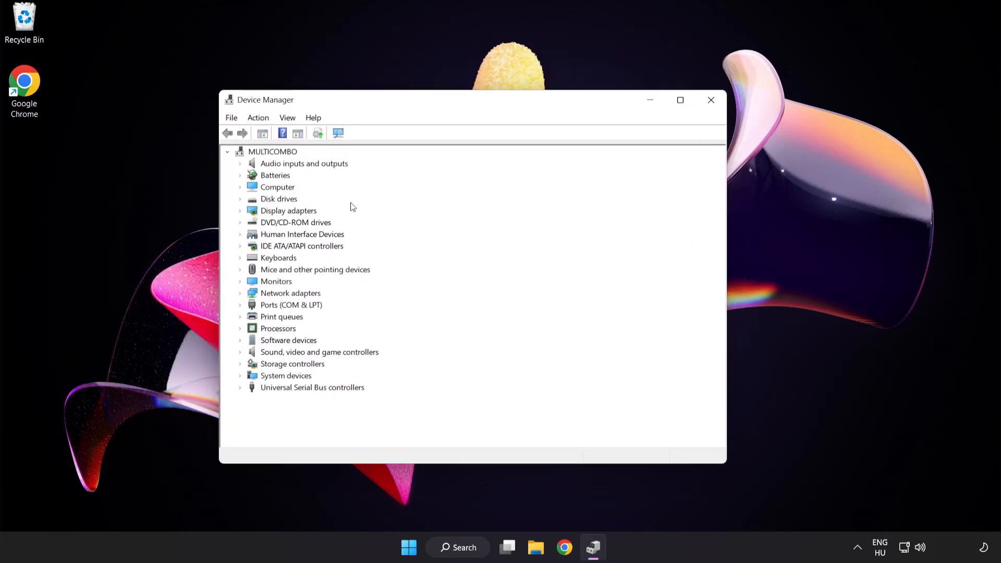
Under Display adapters, start Update driver for the VMware SVGA 3D adapter
{"action": "left_click", "coordinate": [289, 211]}
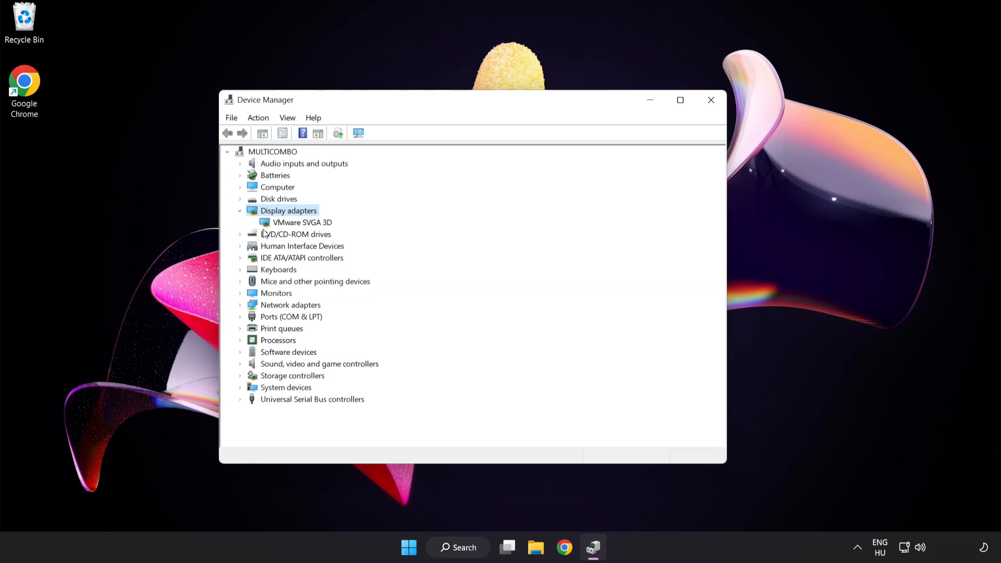
{"action": "left_click", "coordinate": [303, 222]}
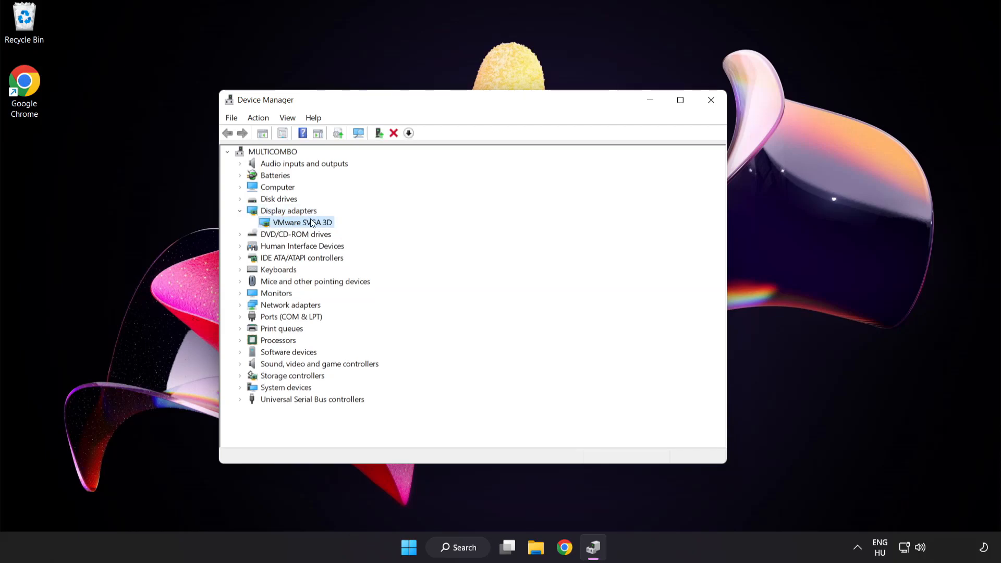
{"action": "right_click", "coordinate": [301, 222]}
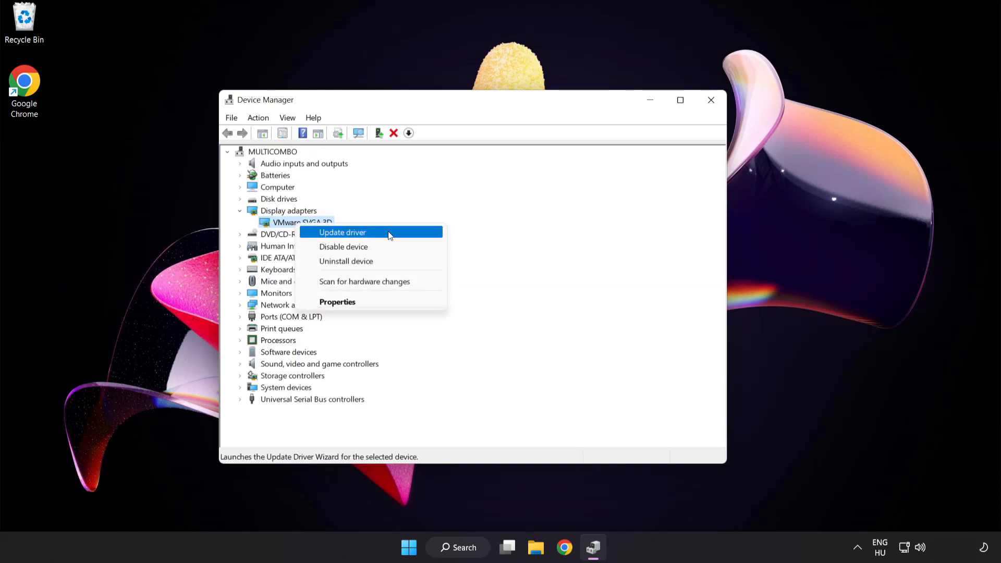
{"action": "left_click", "coordinate": [342, 232]}
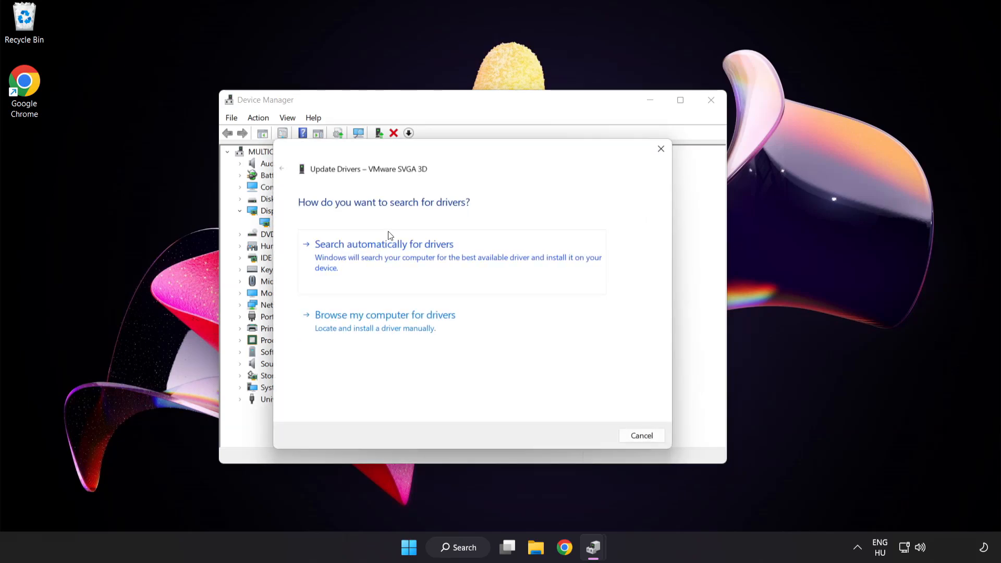
{"action": "mouse_move", "coordinate": [304, 215]}
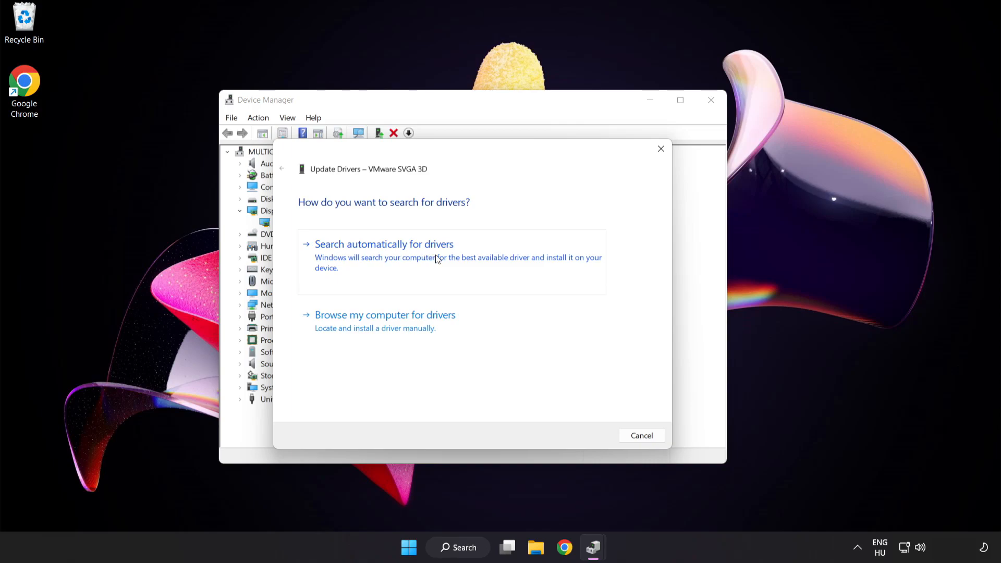
Search automatically for drivers, accept that the best driver is installed, and close Device Manager
{"action": "left_click", "coordinate": [384, 244]}
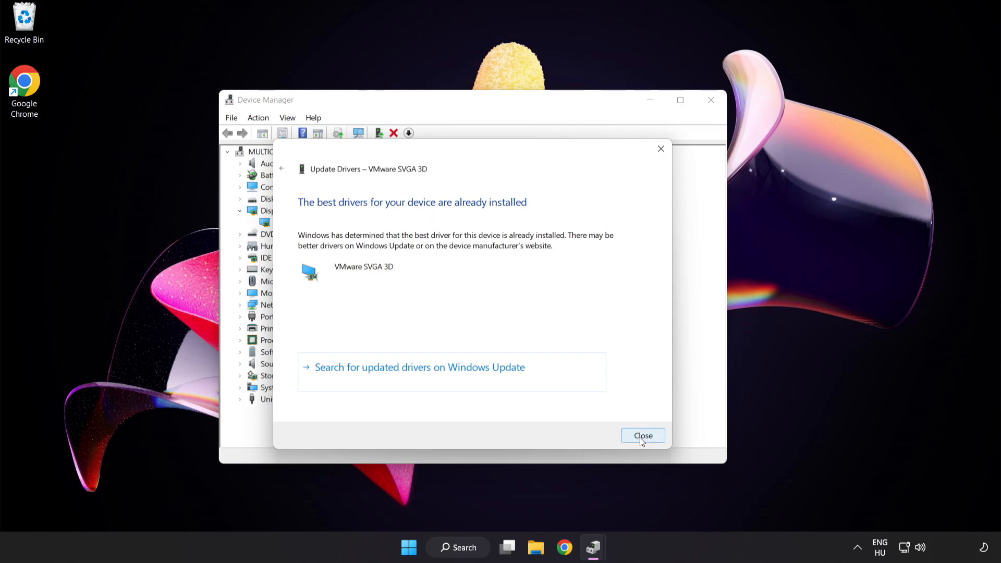
{"action": "left_click", "coordinate": [643, 436]}
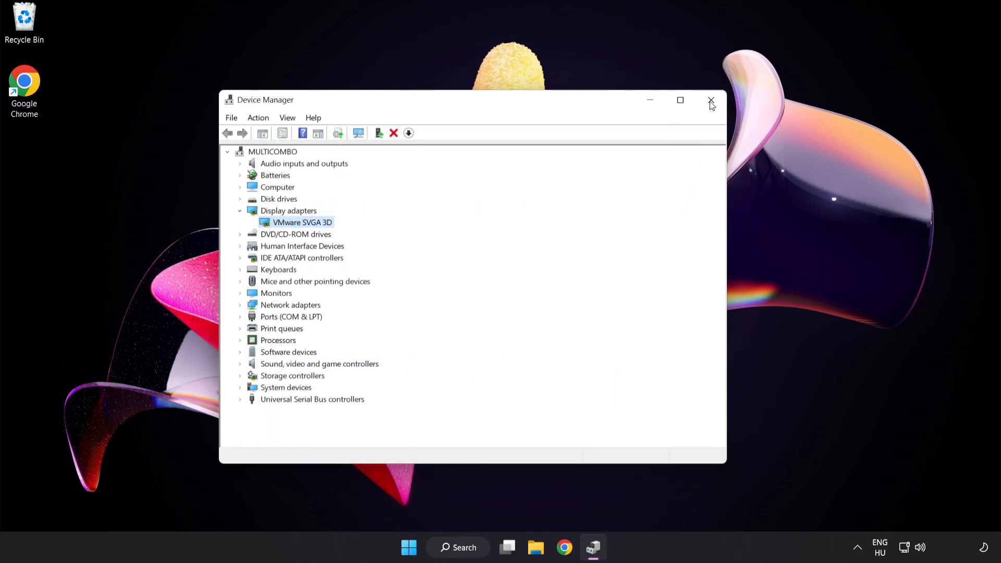
{"action": "left_click", "coordinate": [710, 100]}
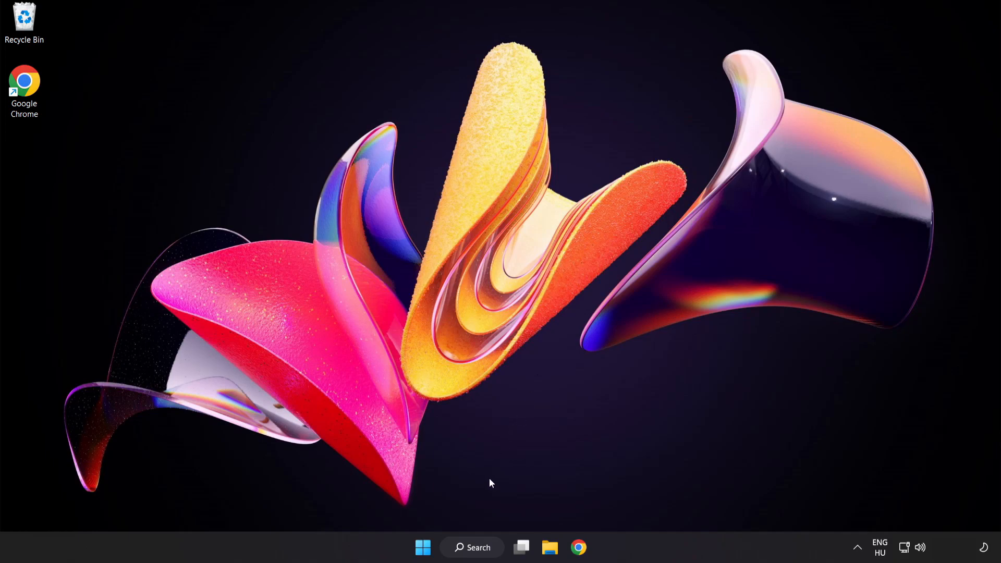
Search Windows for "update" and go to the Windows Update settings page
{"action": "left_click", "coordinate": [471, 547]}
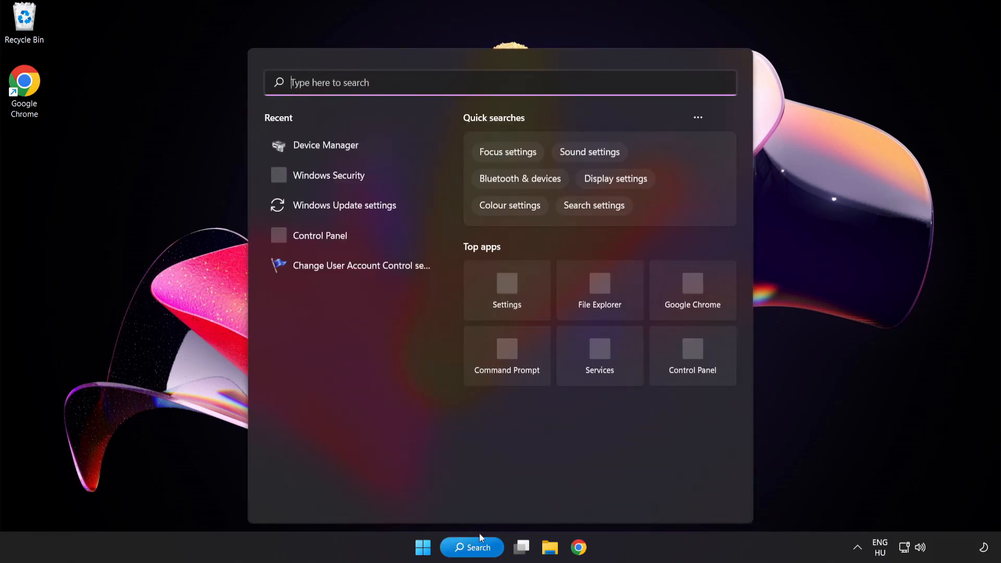
{"action": "type", "text": "u"}
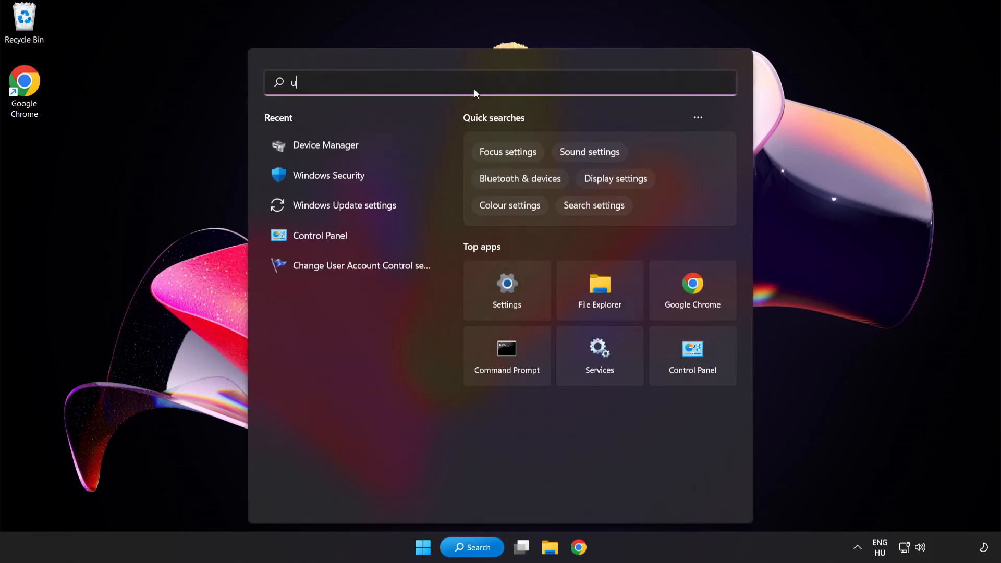
{"action": "type", "text": "pdate"}
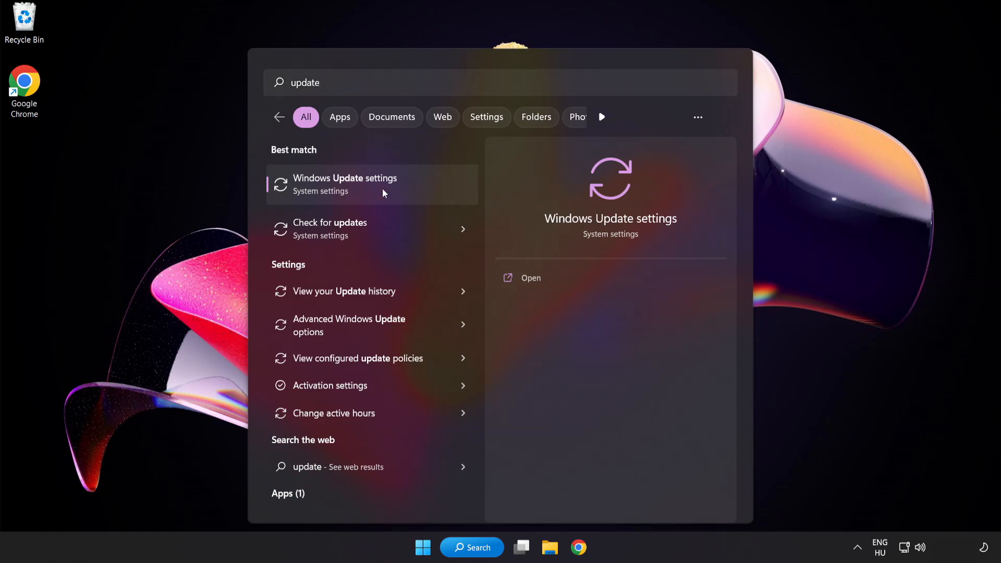
{"action": "left_click", "coordinate": [345, 185]}
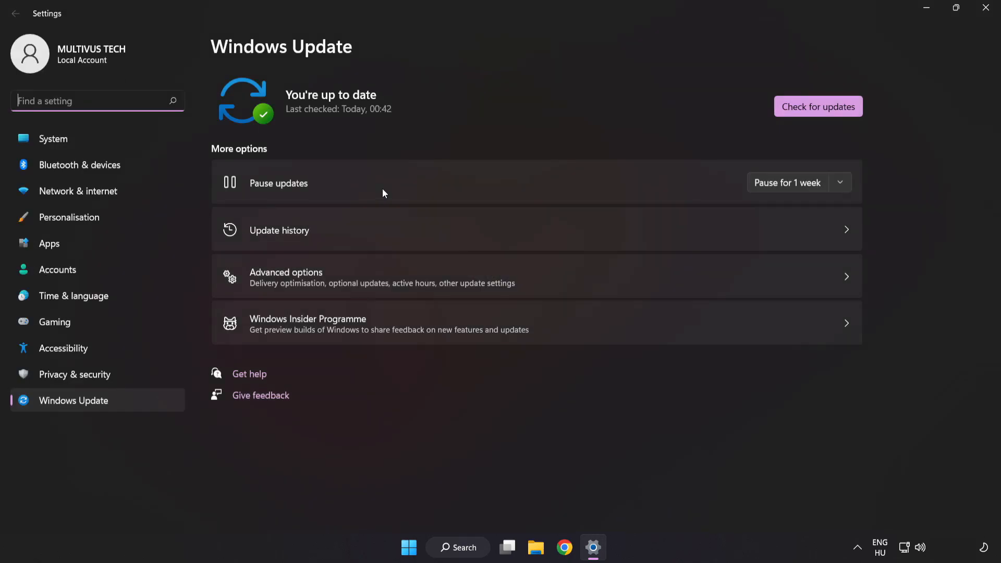
{"action": "mouse_move", "coordinate": [526, 100]}
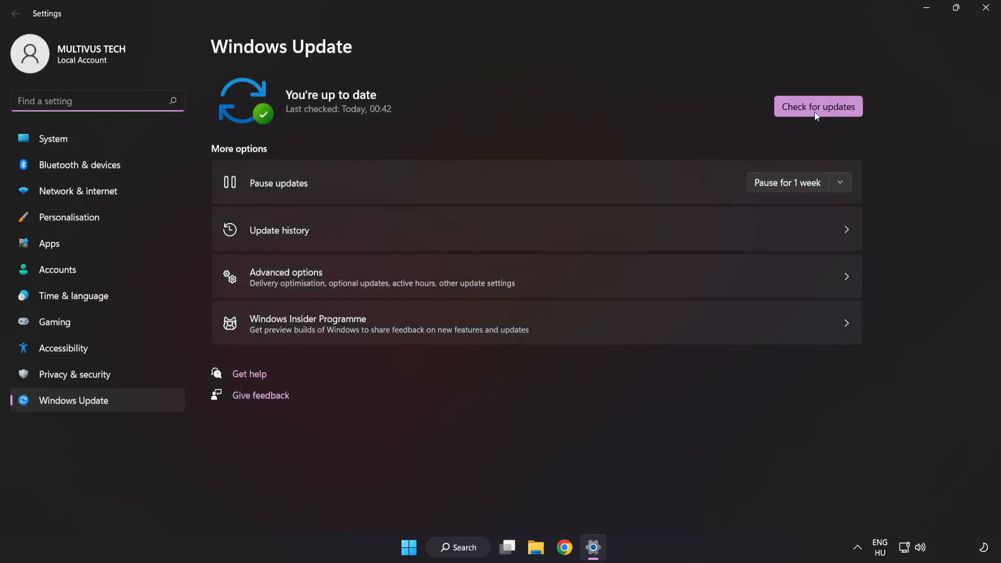
Check for updates, confirm 'You're up to date', and close Settings
{"action": "left_click", "coordinate": [817, 106]}
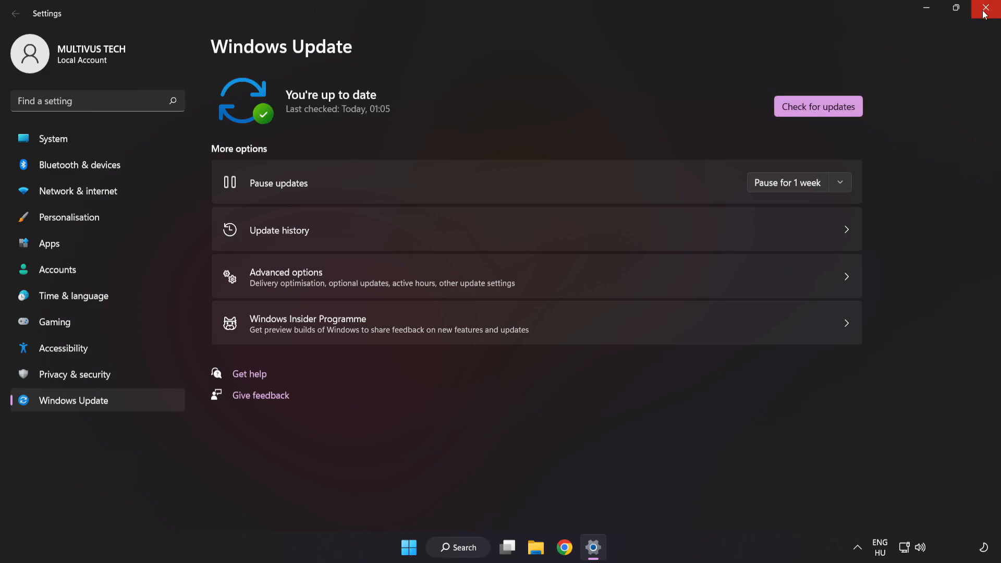
{"action": "left_click", "coordinate": [989, 8]}
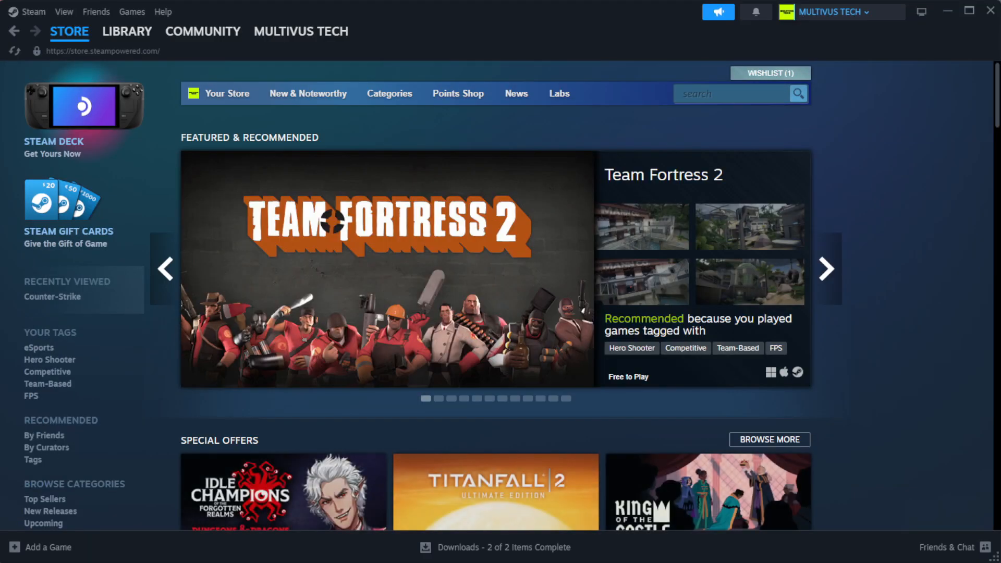
Go to the Steam library home and bring up options for the non-working game in Favorites
{"action": "left_click", "coordinate": [128, 31]}
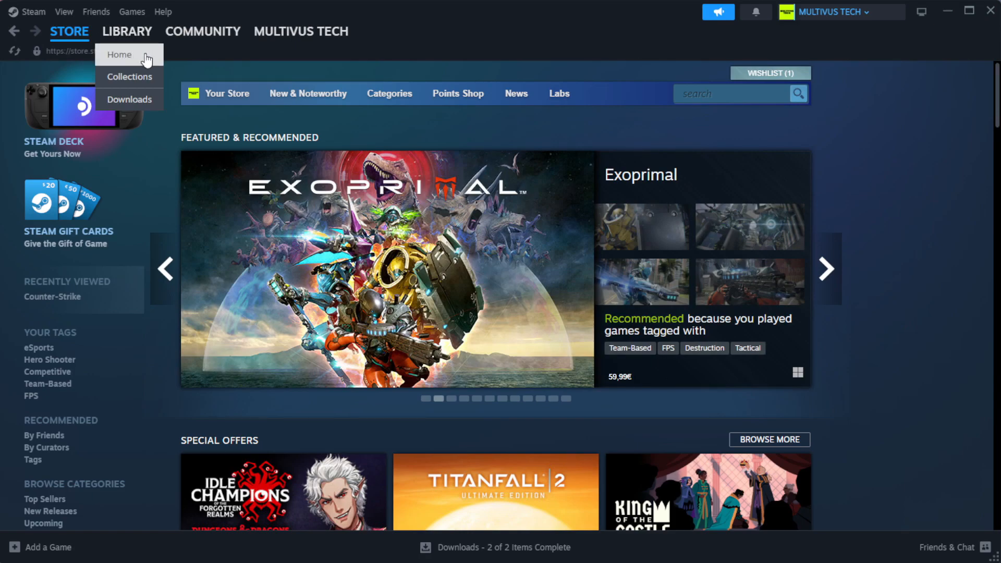
{"action": "left_click", "coordinate": [119, 55]}
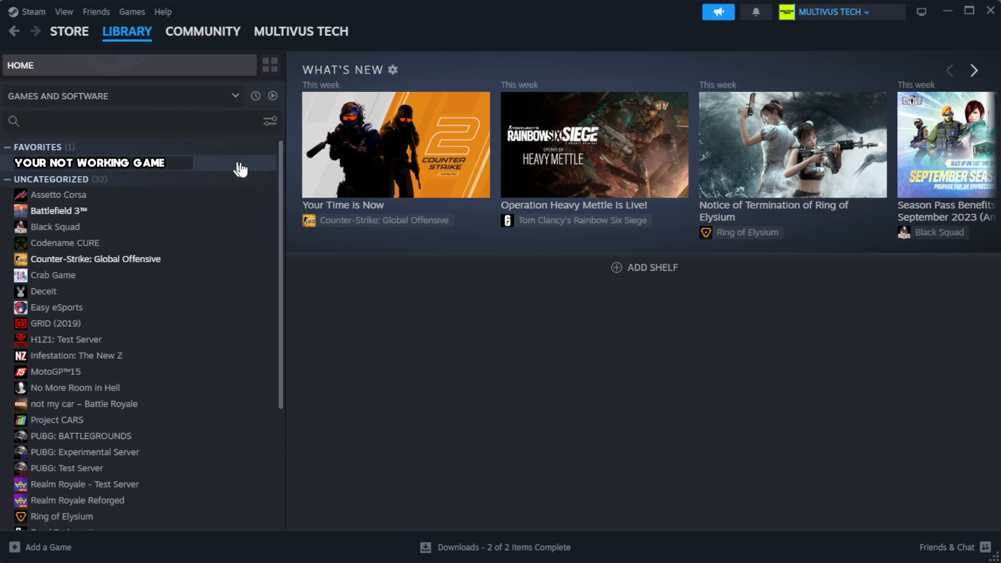
{"action": "mouse_move", "coordinate": [244, 171]}
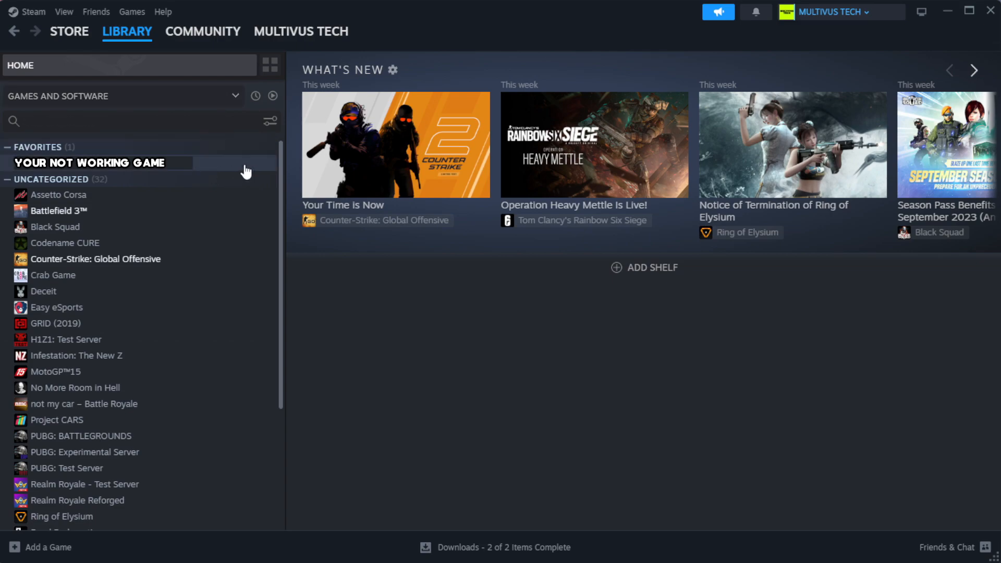
{"action": "right_click", "coordinate": [90, 162]}
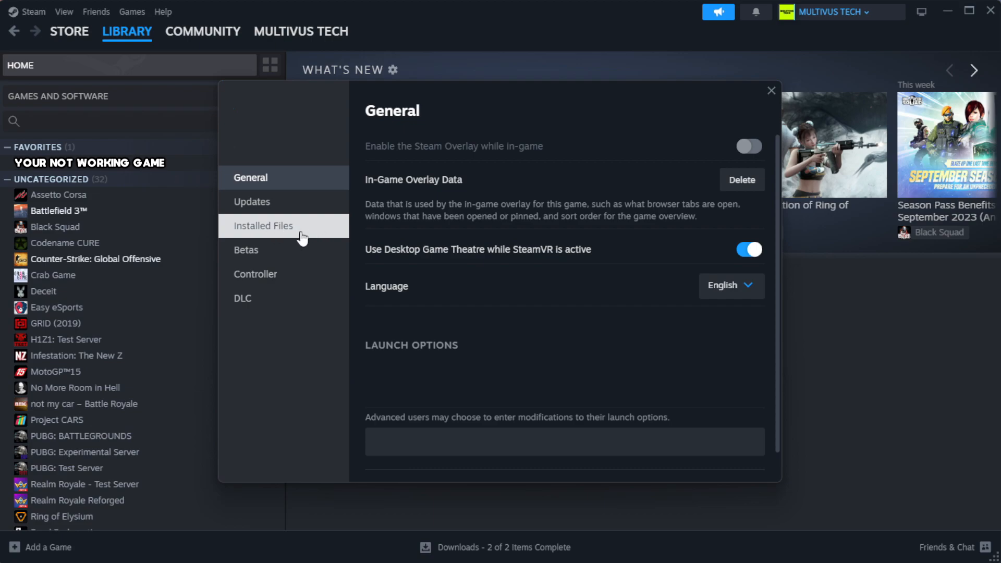
Under Installed Files, verify integrity of the game's files (1039 validated)
{"action": "left_click", "coordinate": [263, 226]}
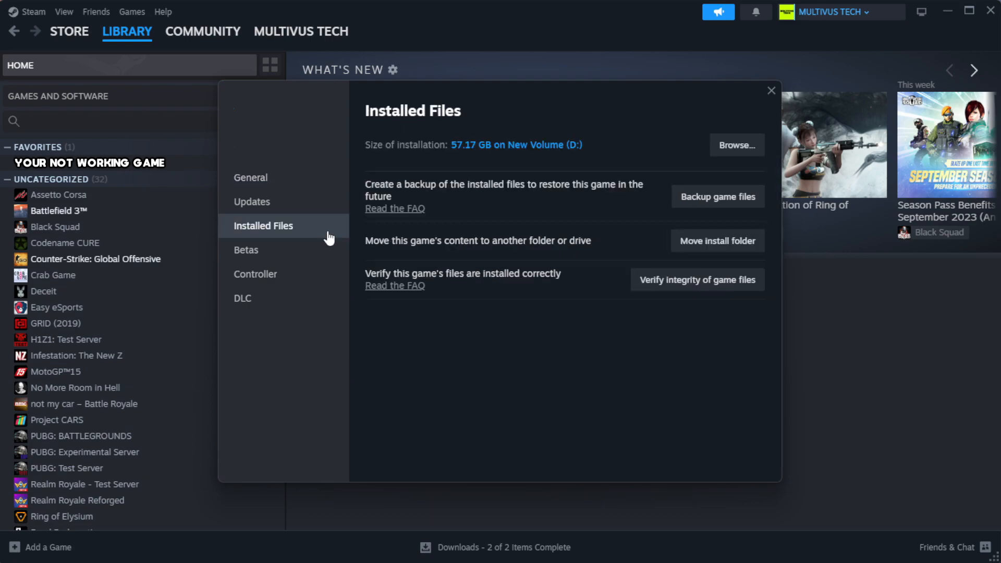
{"action": "mouse_move", "coordinate": [570, 337]}
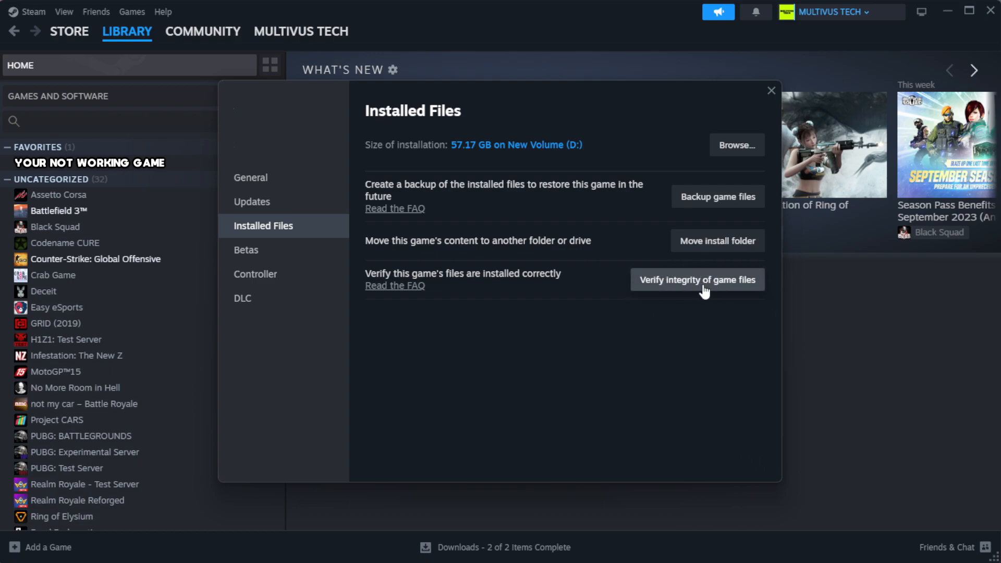
{"action": "left_click", "coordinate": [697, 279]}
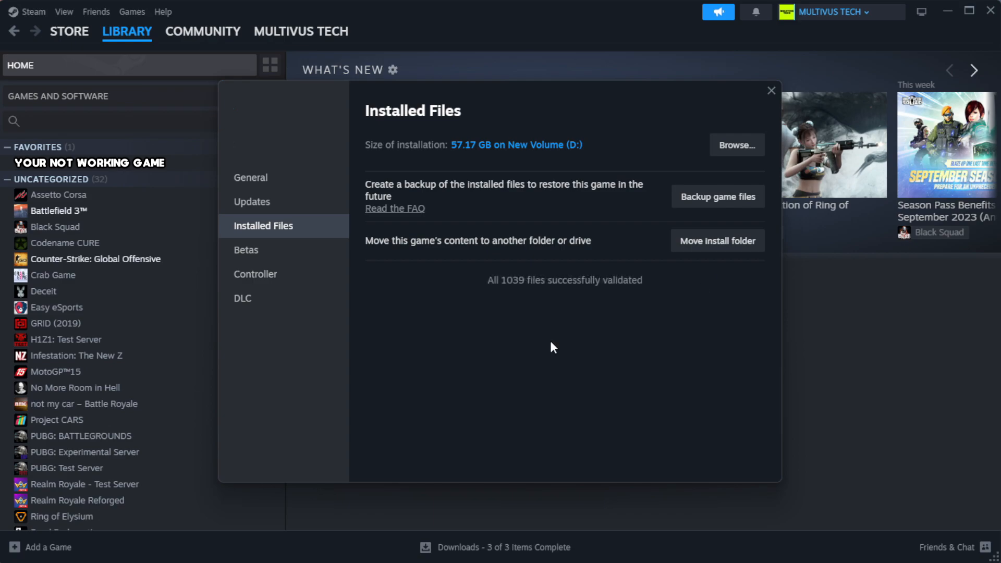
{"action": "mouse_move", "coordinate": [503, 330]}
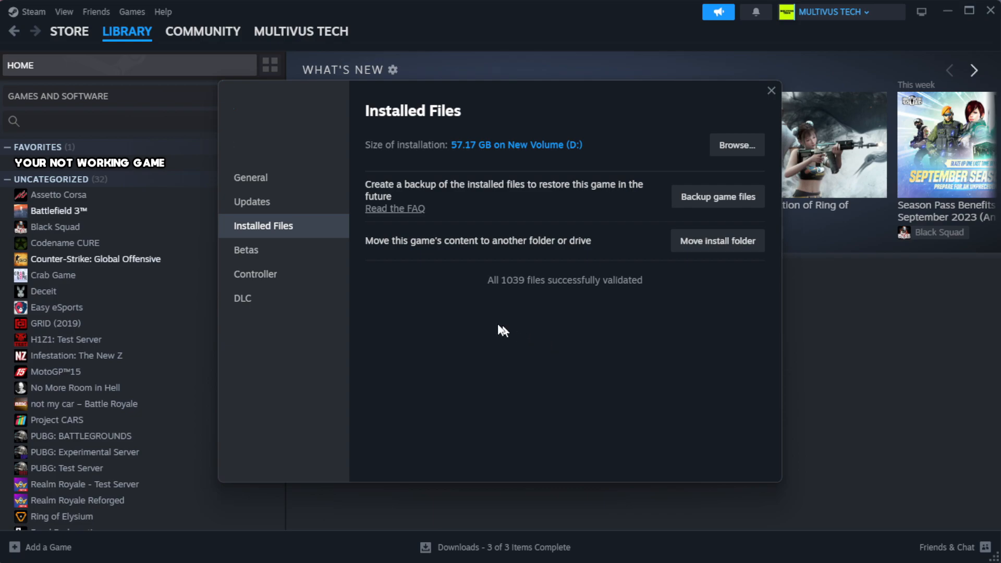
{"action": "mouse_move", "coordinate": [628, 319]}
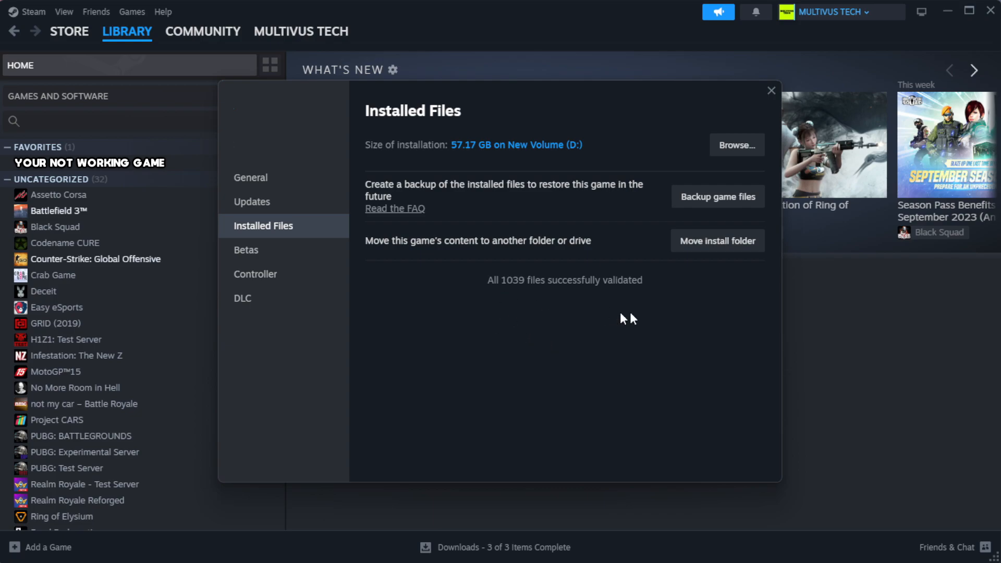
{"action": "mouse_move", "coordinate": [735, 144]}
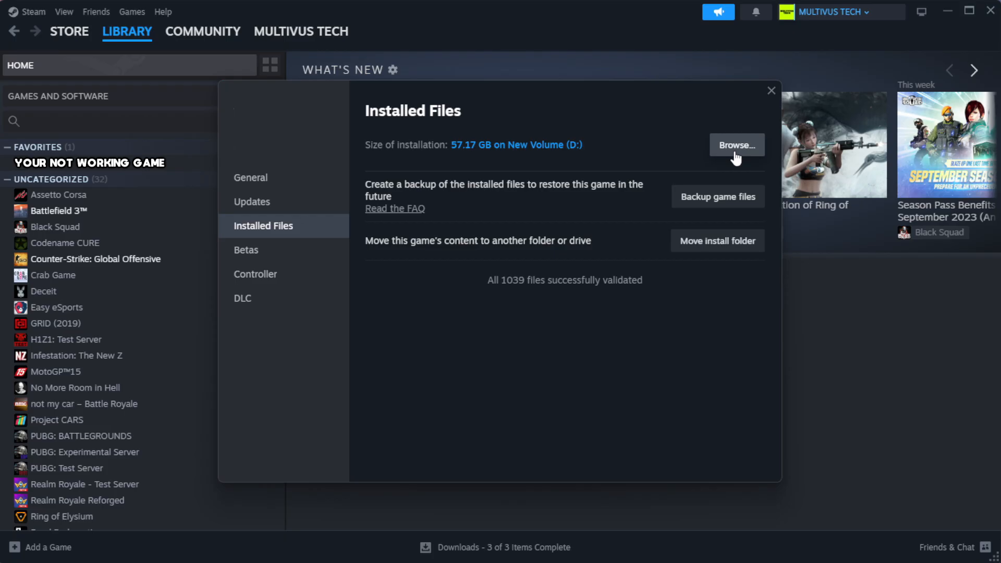
Browse to the game's install folder and view the YOUR NOT WORKING GAME shortcut's properties
{"action": "left_click", "coordinate": [735, 145]}
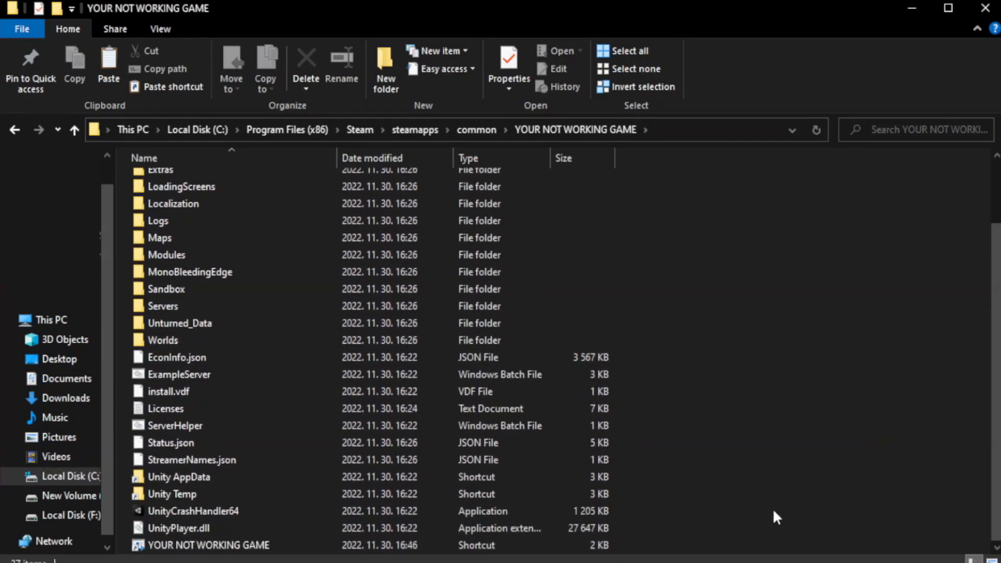
{"action": "left_click", "coordinate": [208, 544]}
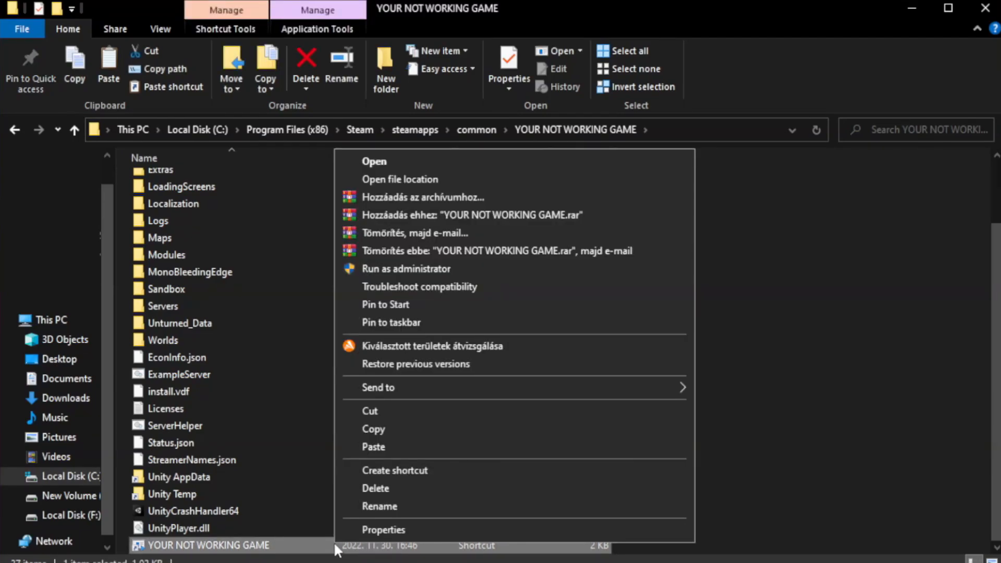
{"action": "mouse_move", "coordinate": [510, 535]}
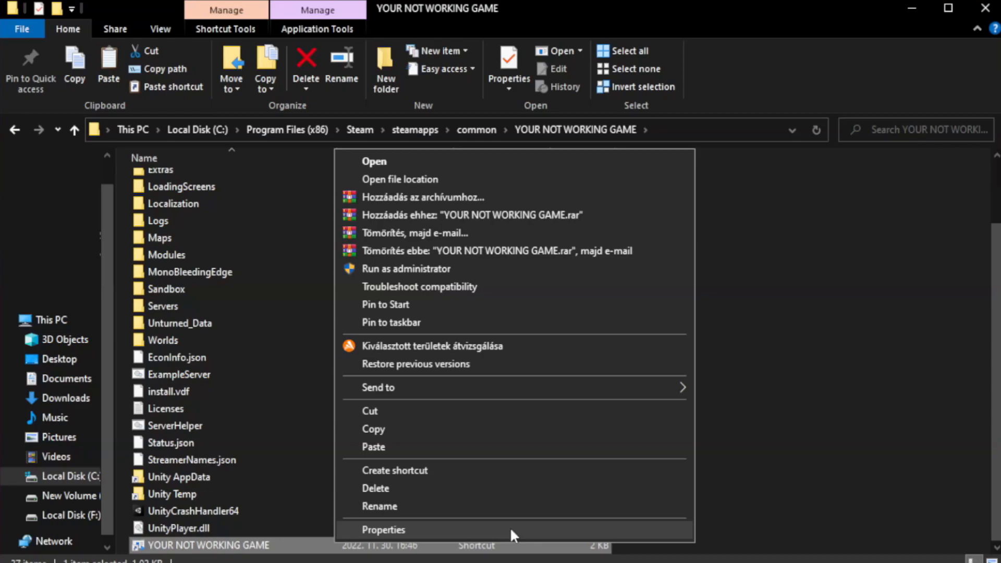
{"action": "left_click", "coordinate": [383, 530]}
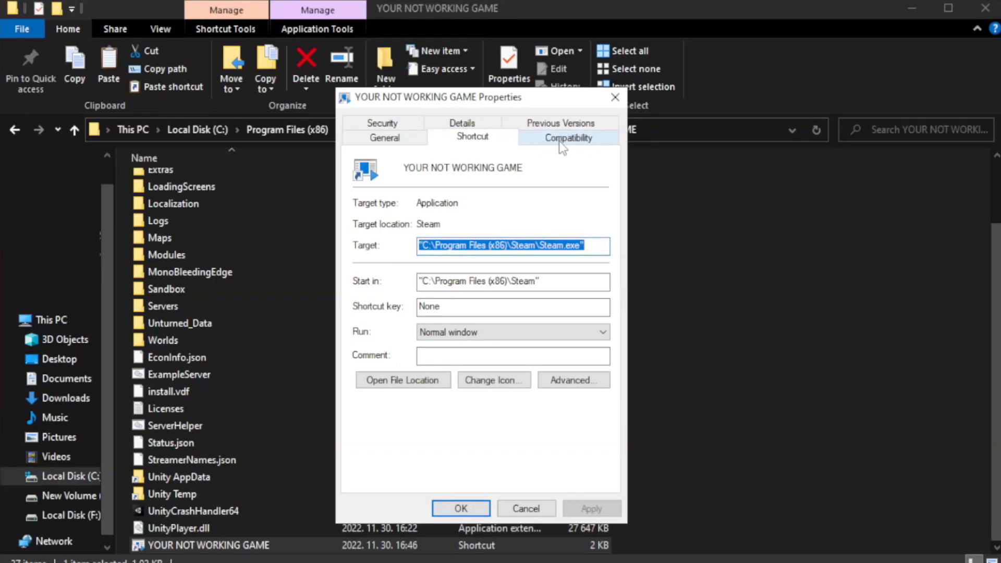
On Compatibility, enable Windows 8 mode, disable fullscreen optimizations, run as administrator, and apply with OK
{"action": "left_click", "coordinate": [568, 137]}
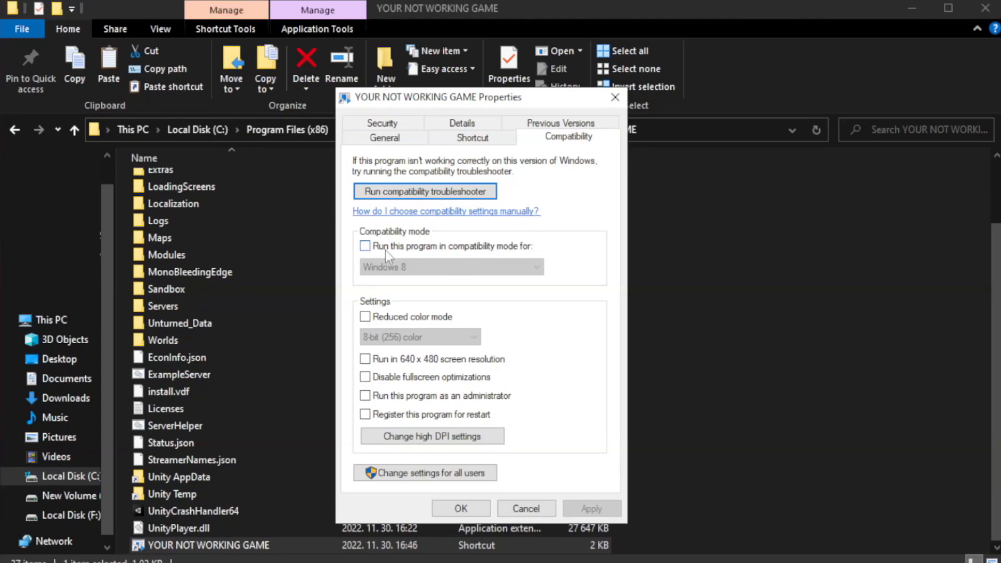
{"action": "mouse_move", "coordinate": [396, 253]}
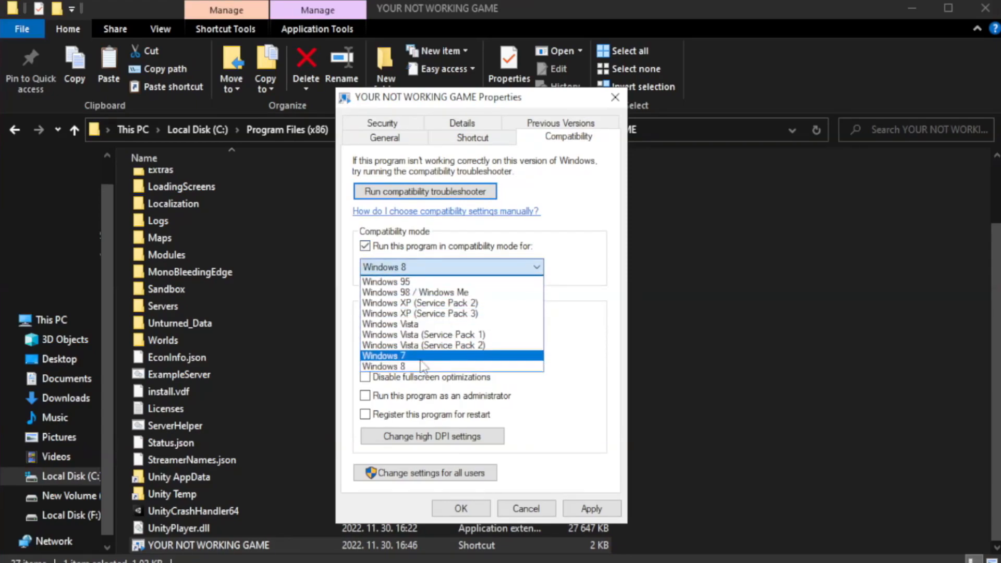
{"action": "left_click", "coordinate": [383, 366]}
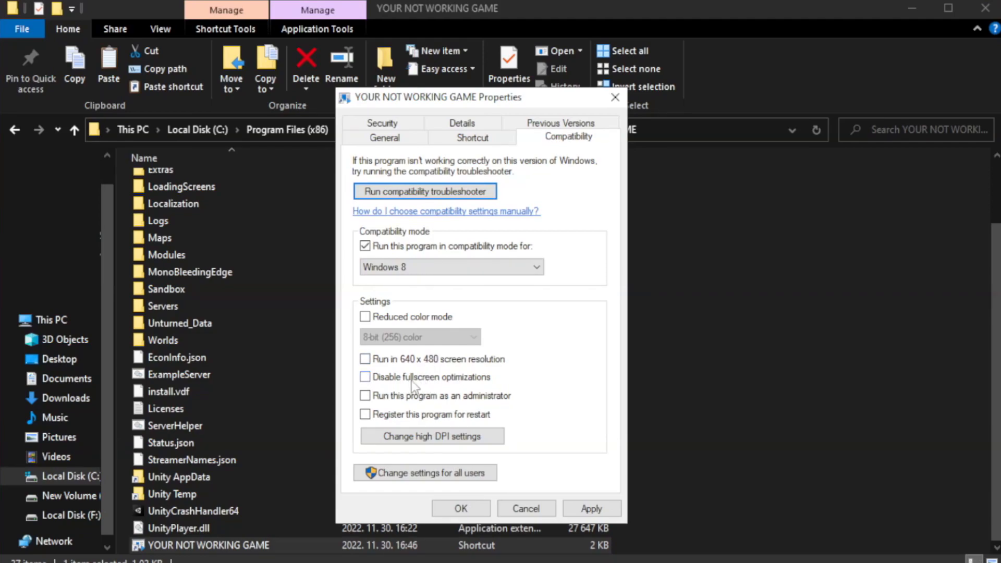
{"action": "left_click", "coordinate": [365, 376]}
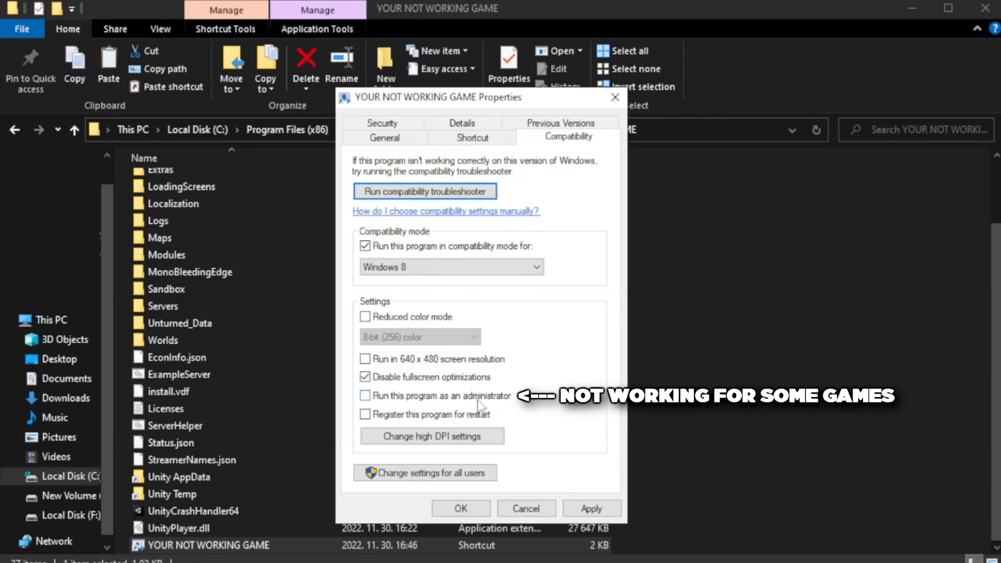
{"action": "left_click", "coordinate": [365, 396]}
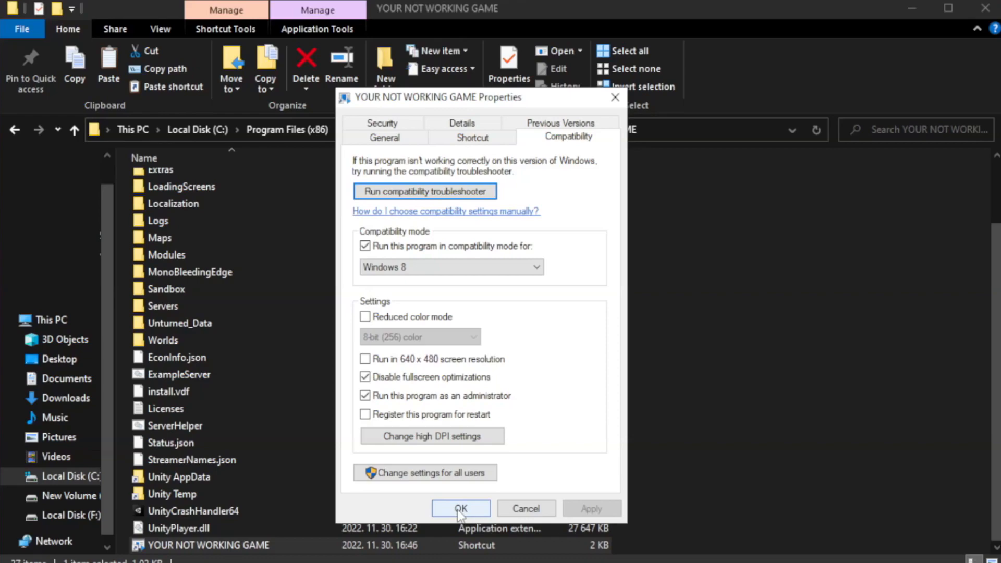
{"action": "left_click", "coordinate": [460, 509]}
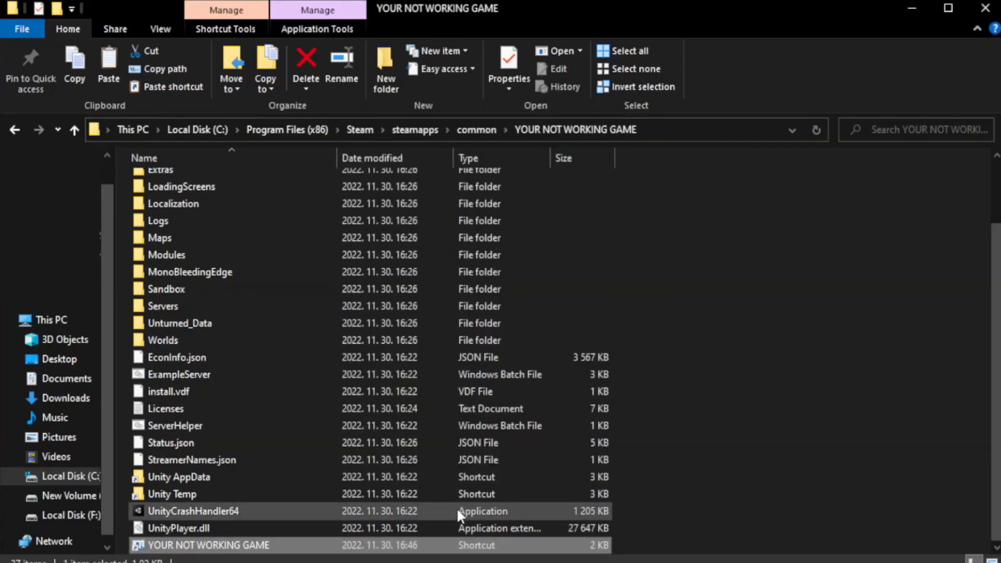
{"action": "mouse_move", "coordinate": [983, 8]}
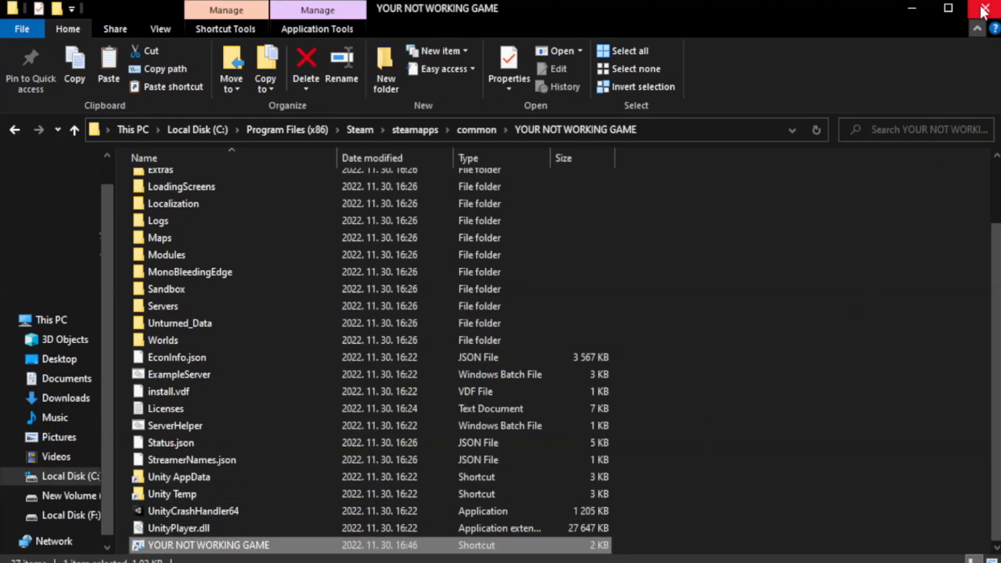
{"action": "mouse_move", "coordinate": [987, 8]}
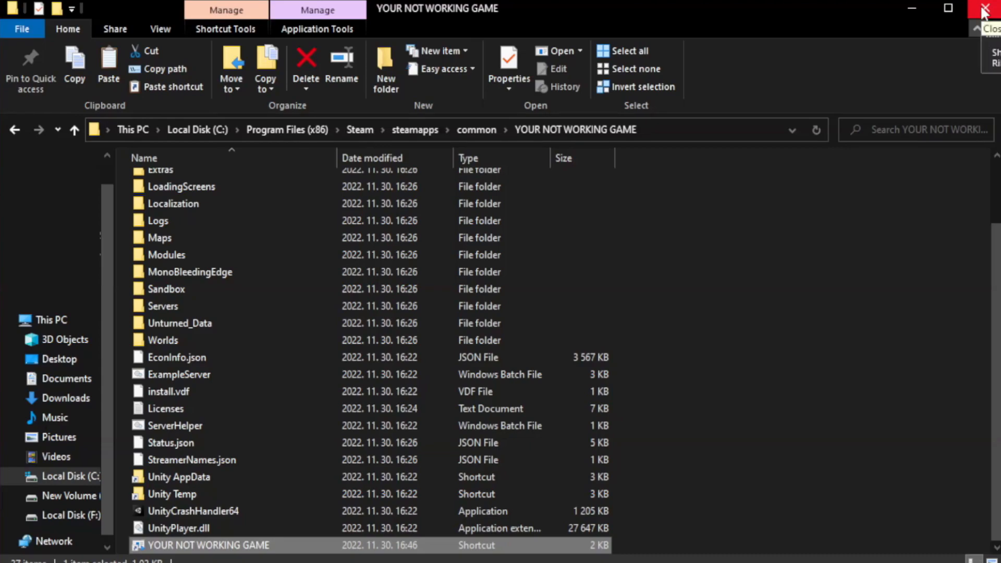
Close the game folder window to return to the desktop
{"action": "left_click", "coordinate": [989, 9]}
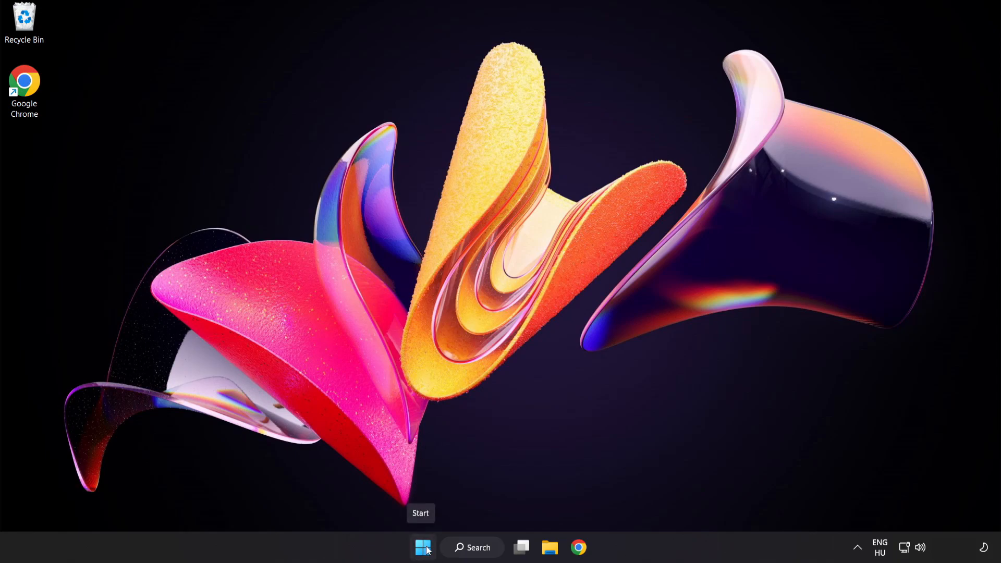
Launch Task Manager from the Start button's quick menu and show the Startup apps list
{"action": "right_click", "coordinate": [422, 547]}
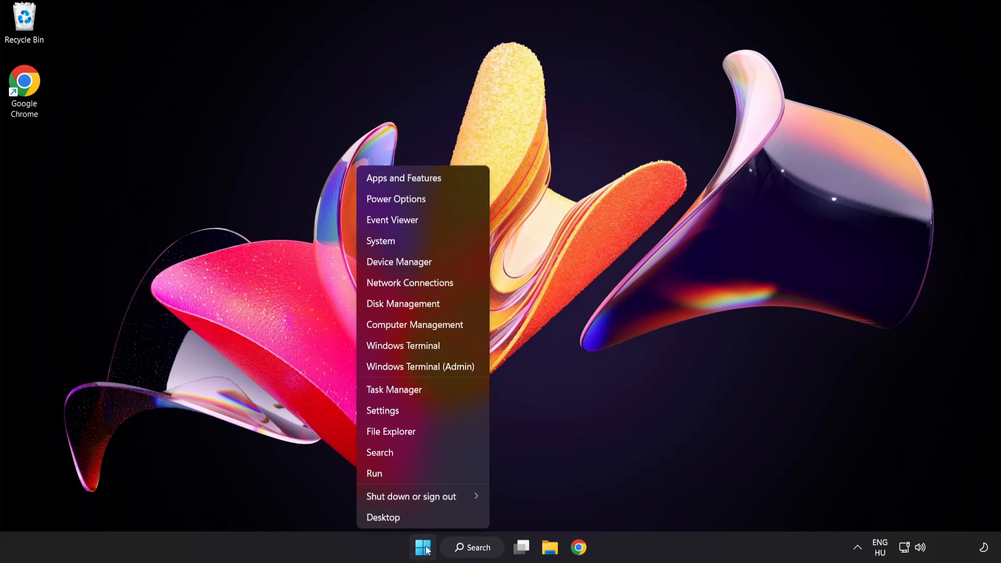
{"action": "mouse_move", "coordinate": [394, 389]}
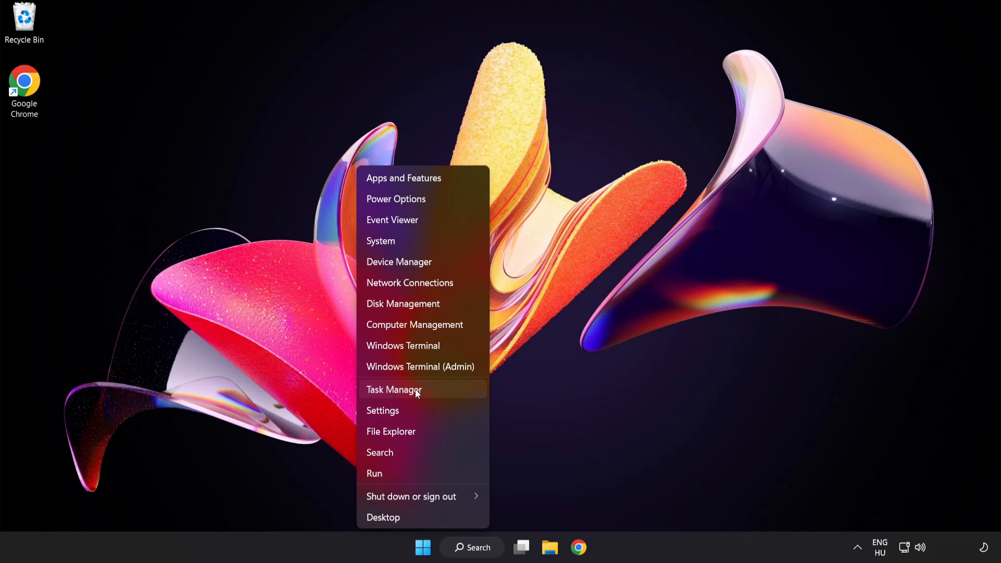
{"action": "left_click", "coordinate": [394, 388]}
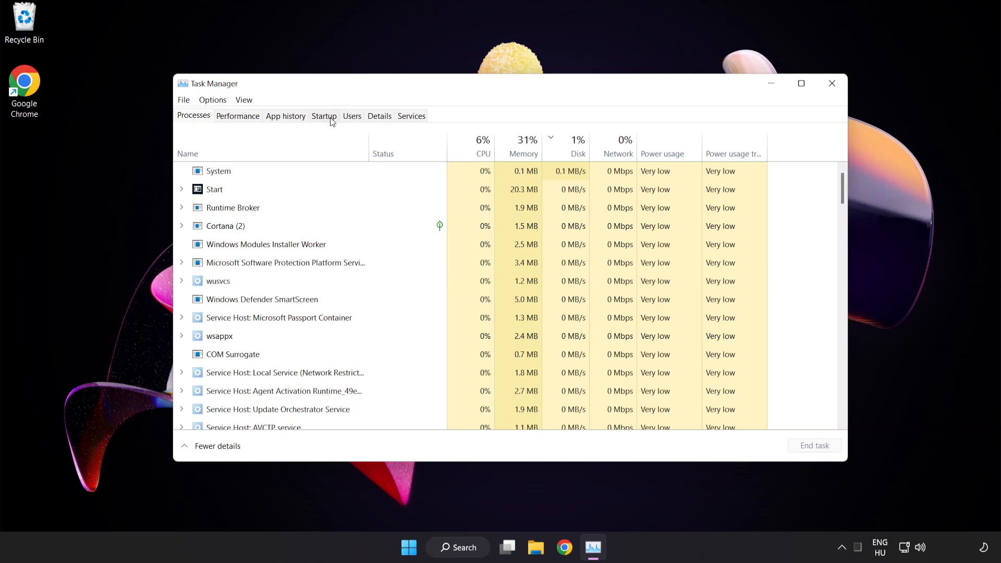
{"action": "left_click", "coordinate": [323, 116]}
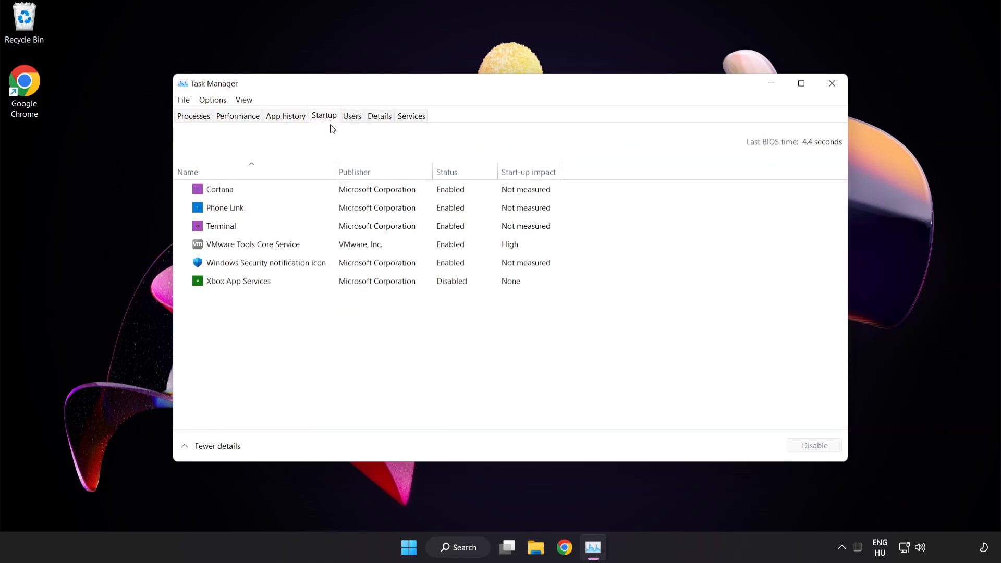
Disable Cortana, Phone Link, Terminal and the Windows Security notification icon at startup, then close Task Manager
{"action": "left_click", "coordinate": [220, 189]}
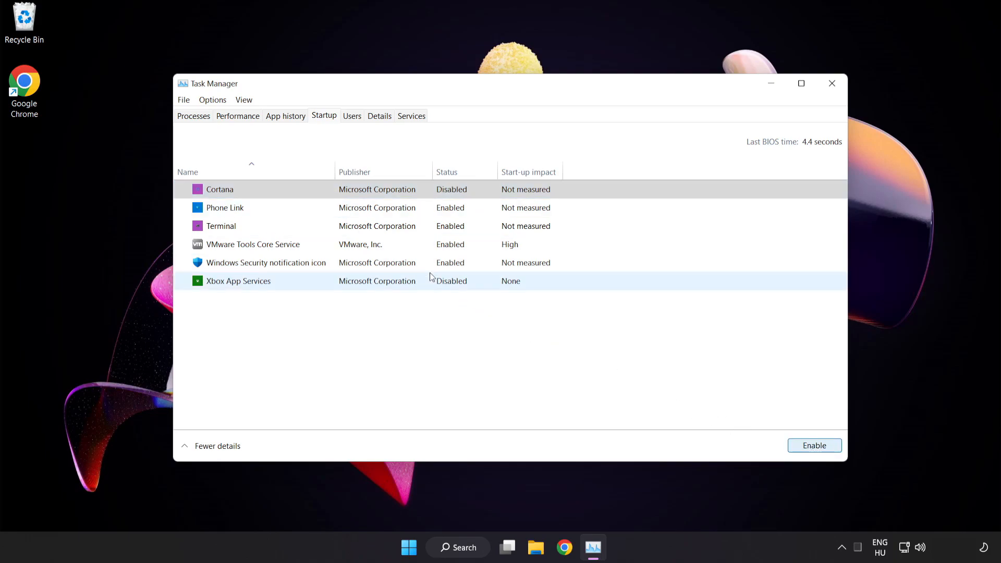
{"action": "left_click", "coordinate": [225, 208]}
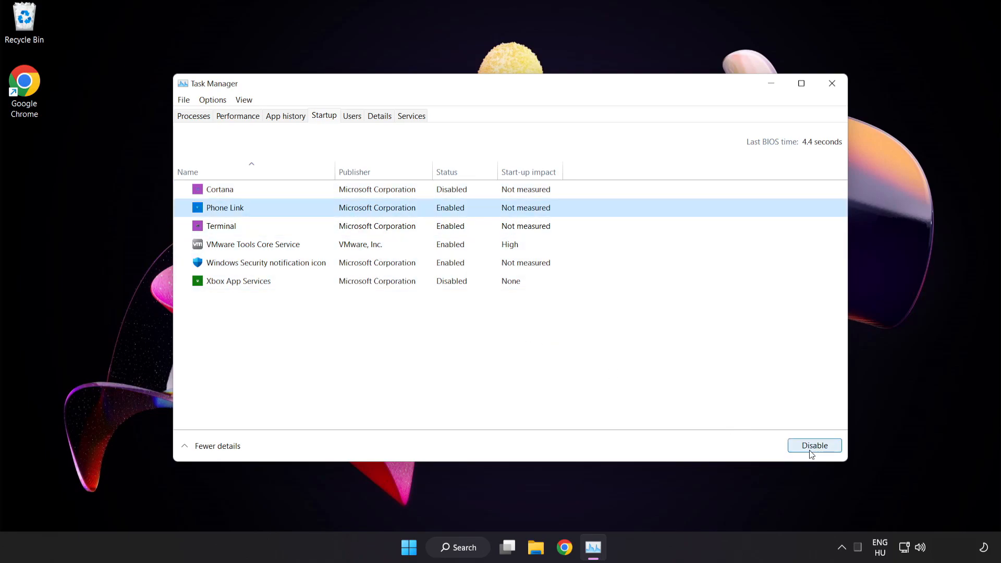
{"action": "left_click", "coordinate": [815, 446]}
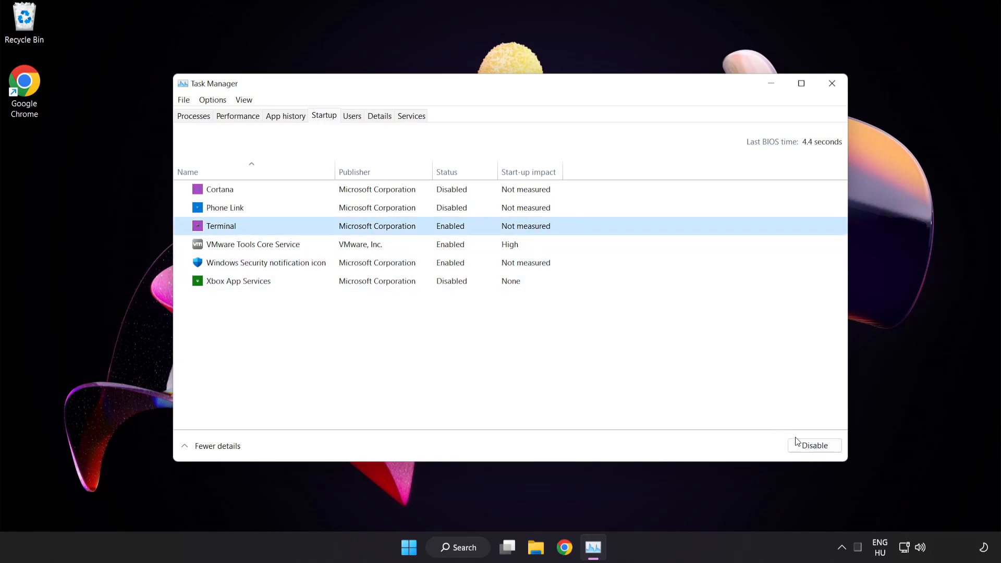
{"action": "left_click", "coordinate": [815, 445]}
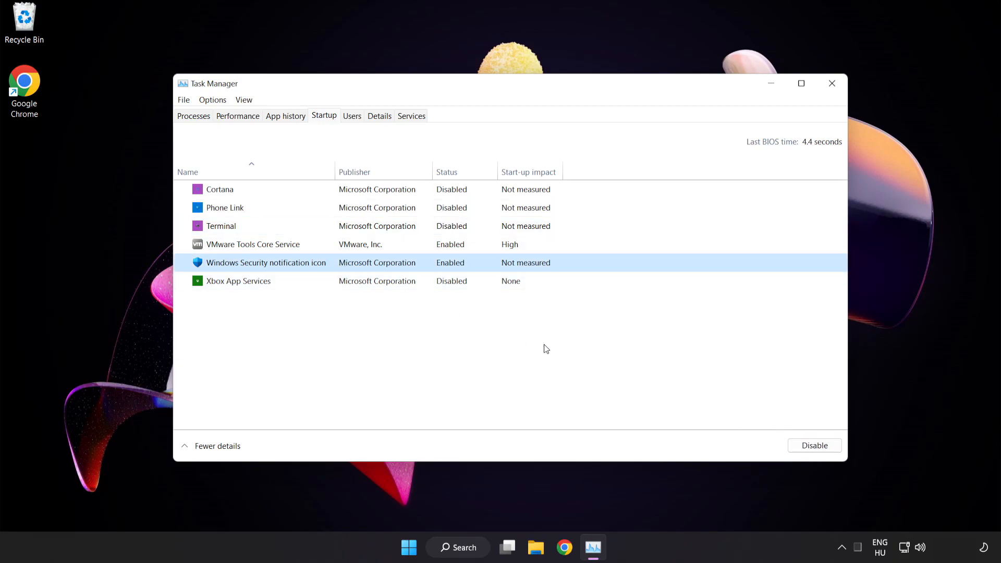
{"action": "left_click", "coordinate": [814, 445]}
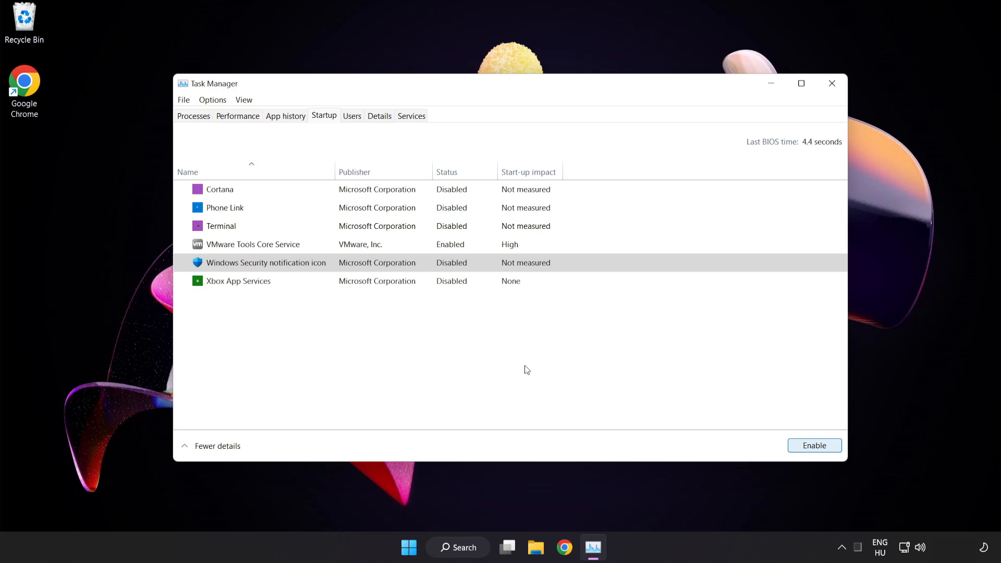
{"action": "mouse_move", "coordinate": [832, 84]}
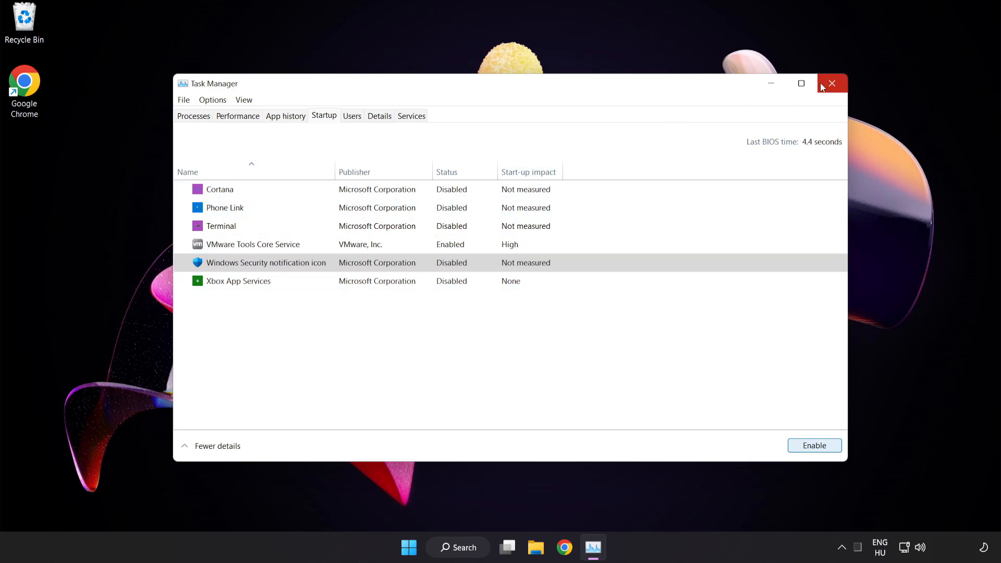
{"action": "mouse_move", "coordinate": [832, 83]}
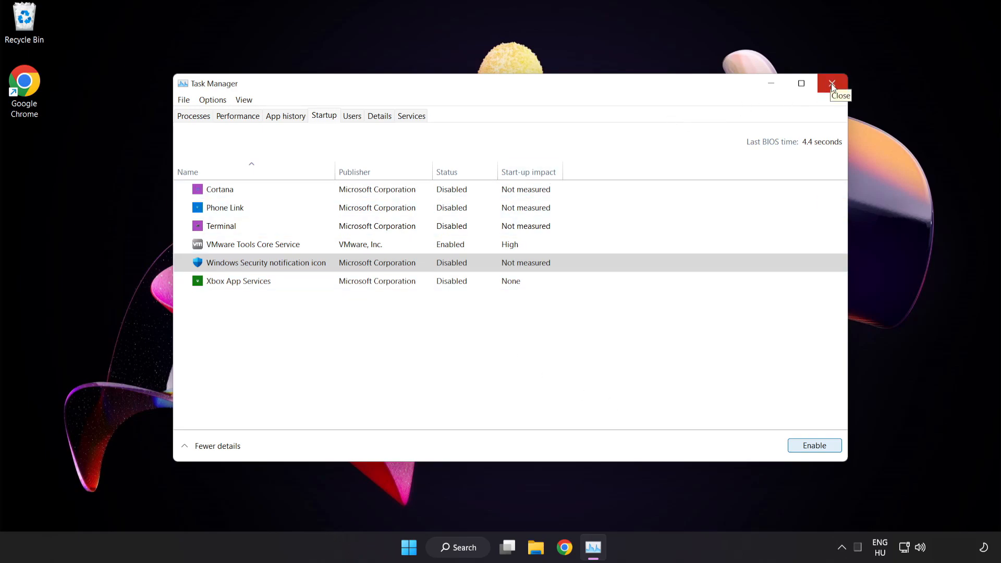
{"action": "left_click", "coordinate": [832, 83]}
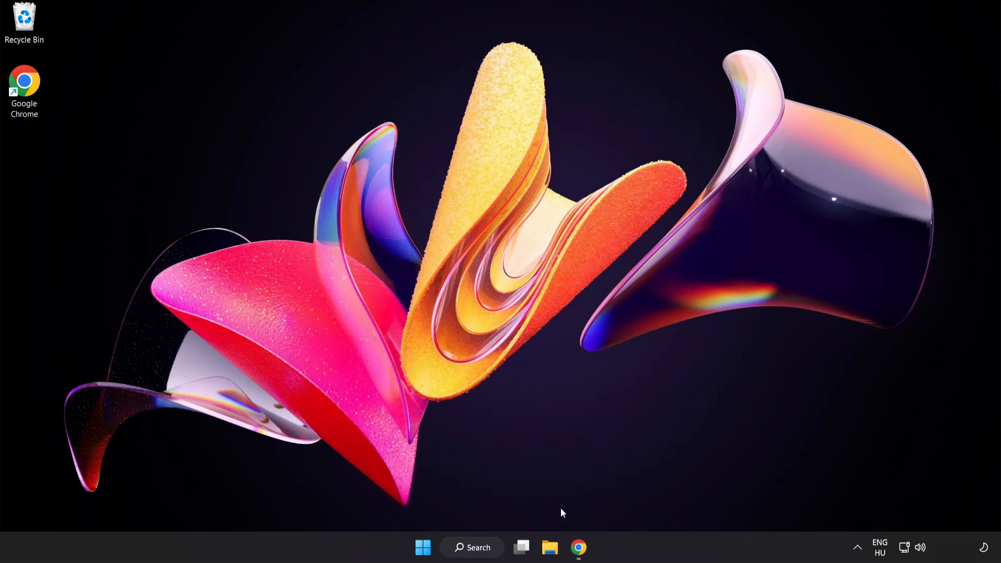
In Chrome, download the DirectX End-User Runtime Web Installer
{"action": "left_click", "coordinate": [579, 547]}
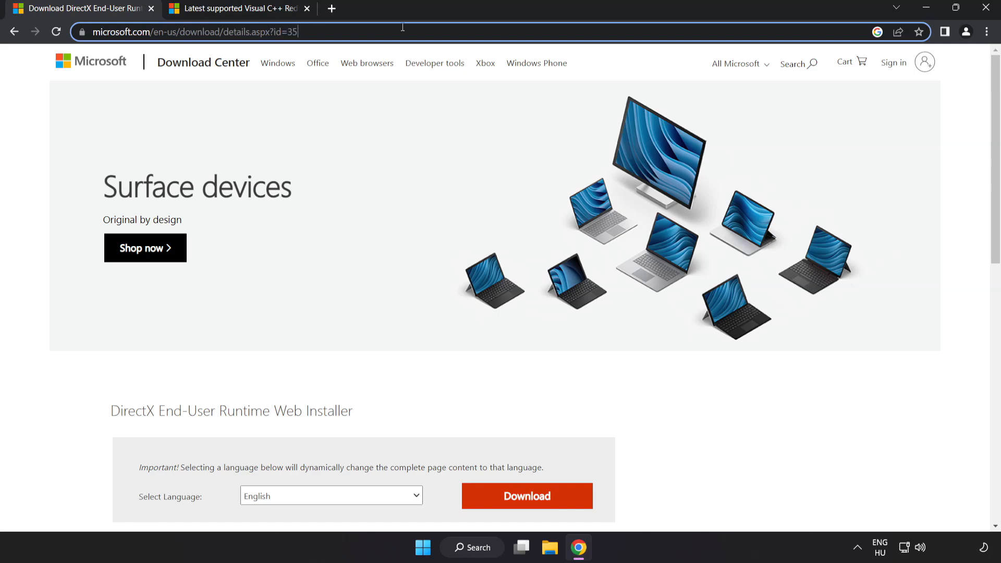
{"action": "scroll", "scroll_direction": "down", "scroll_amount": 3}
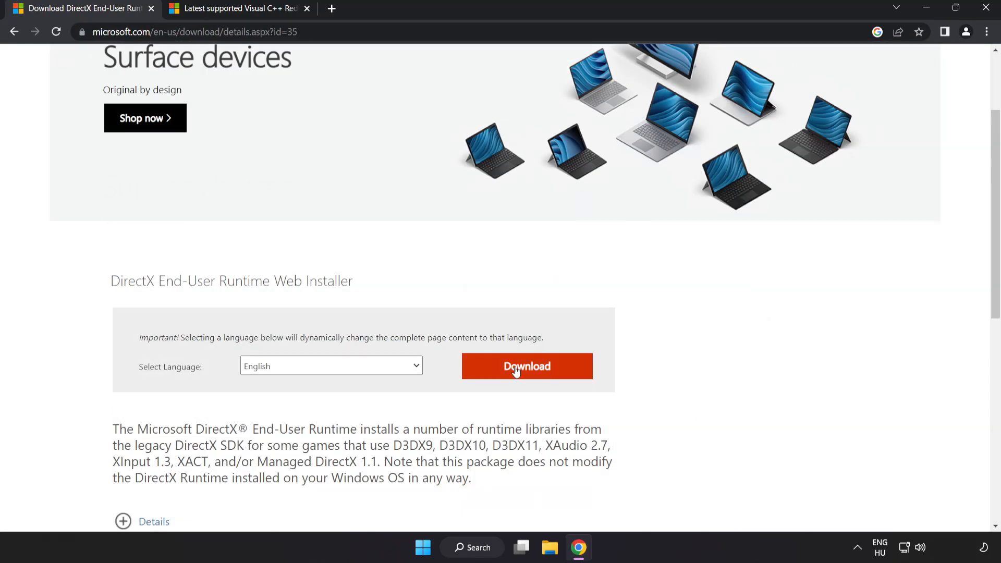
{"action": "left_click", "coordinate": [526, 366]}
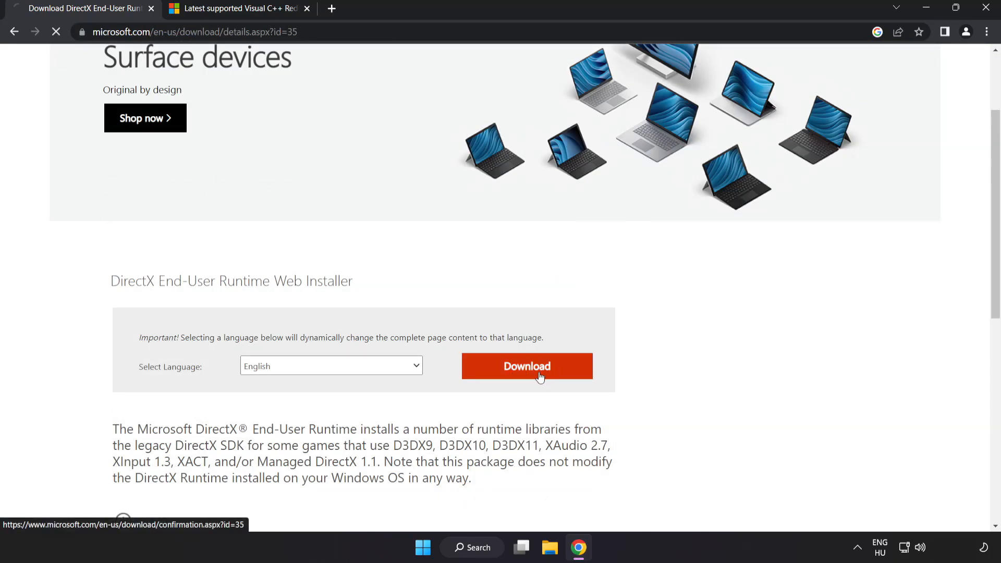
{"action": "left_click", "coordinate": [525, 366]}
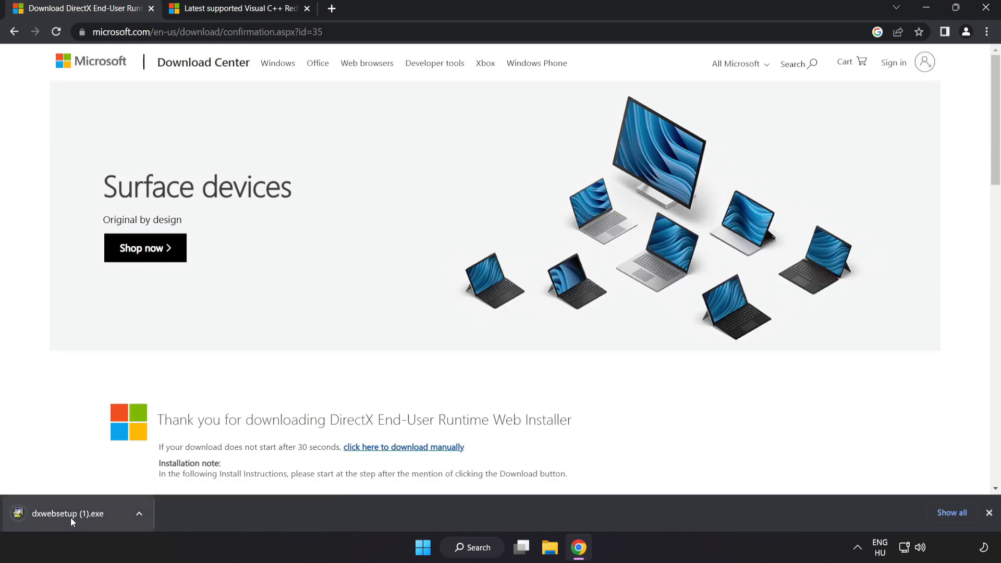
Run the downloaded dxwebsetup installer from Chrome's download bar
{"action": "left_click", "coordinate": [67, 513]}
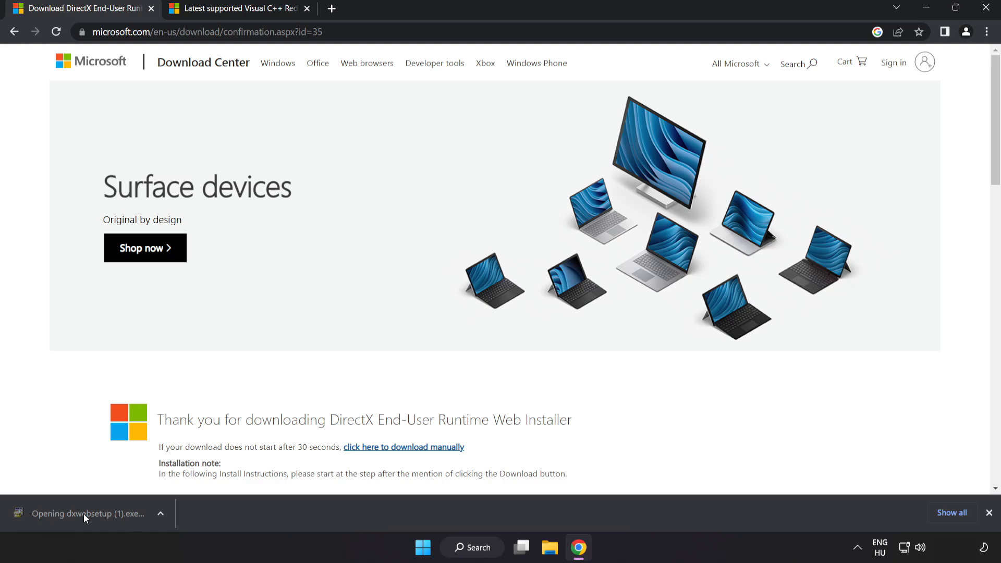
{"action": "left_click", "coordinate": [88, 512]}
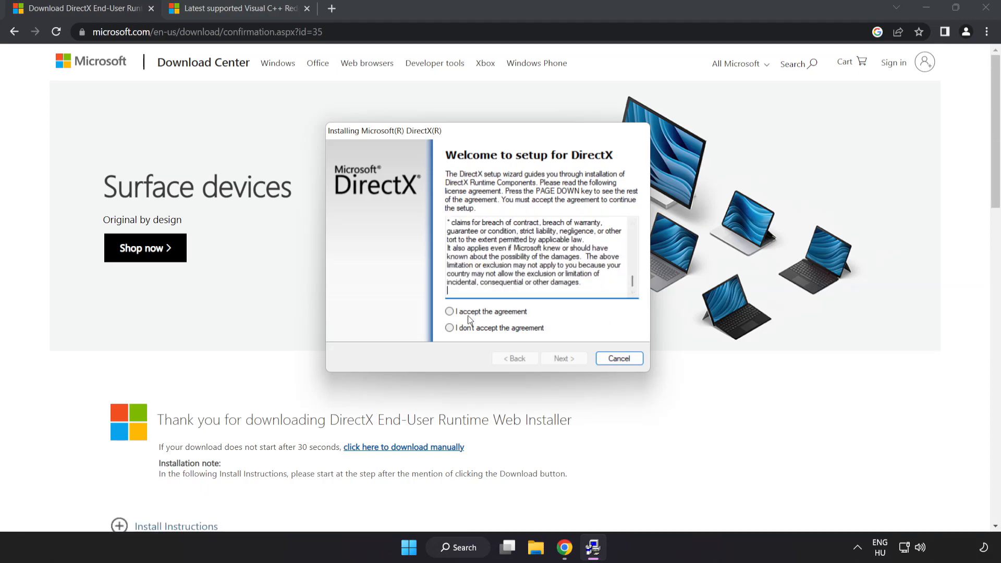
Accept the DirectX license, untick the Bing Bar offer, install the components and finish setup
{"action": "left_click", "coordinate": [450, 312]}
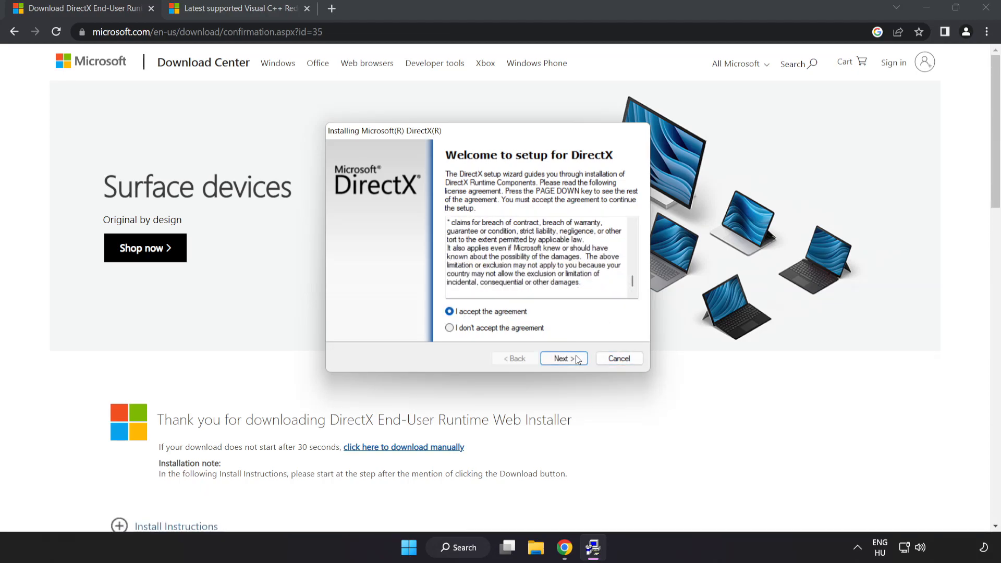
{"action": "left_click", "coordinate": [562, 358]}
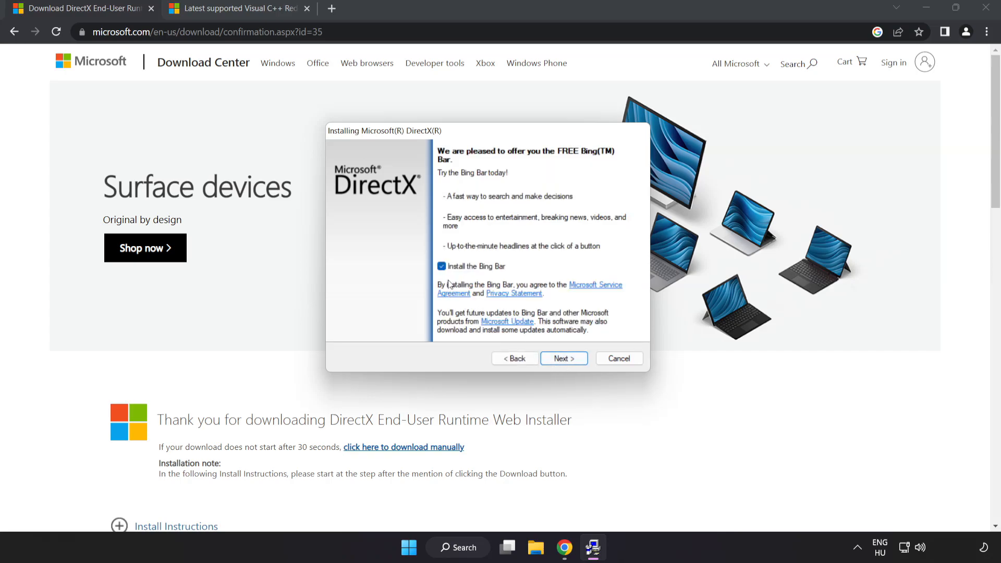
{"action": "left_click", "coordinate": [440, 265]}
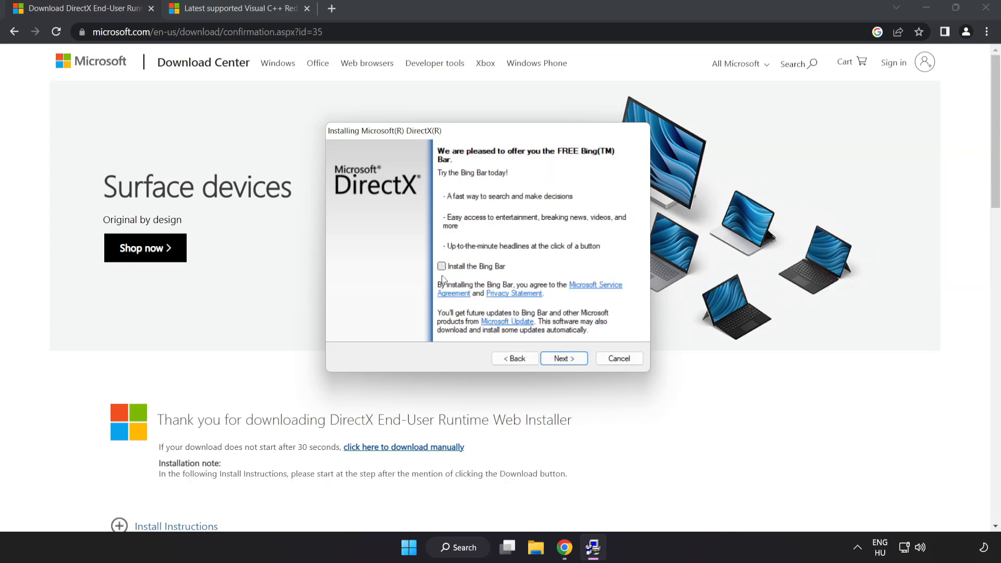
{"action": "left_click", "coordinate": [564, 358]}
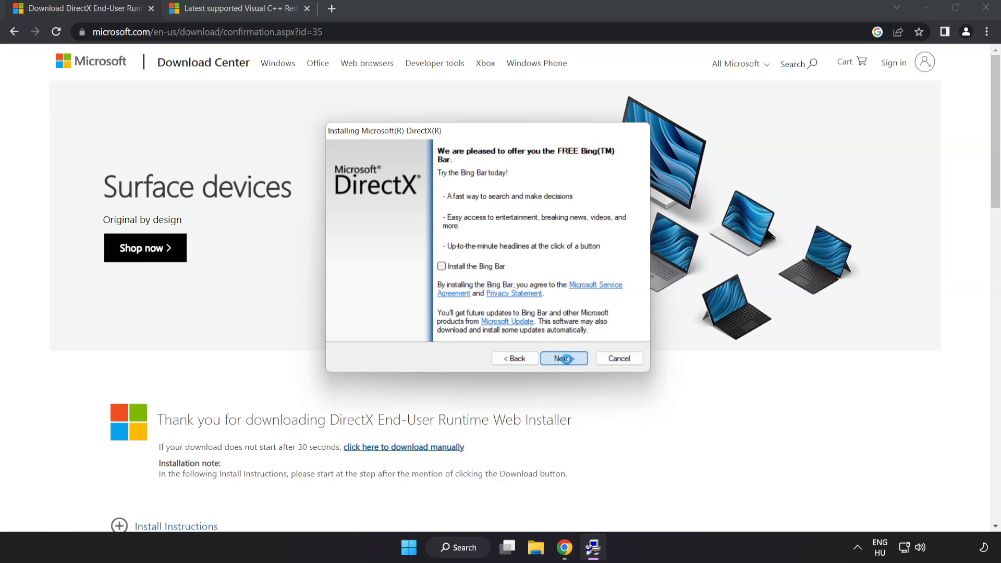
{"action": "left_click", "coordinate": [563, 358]}
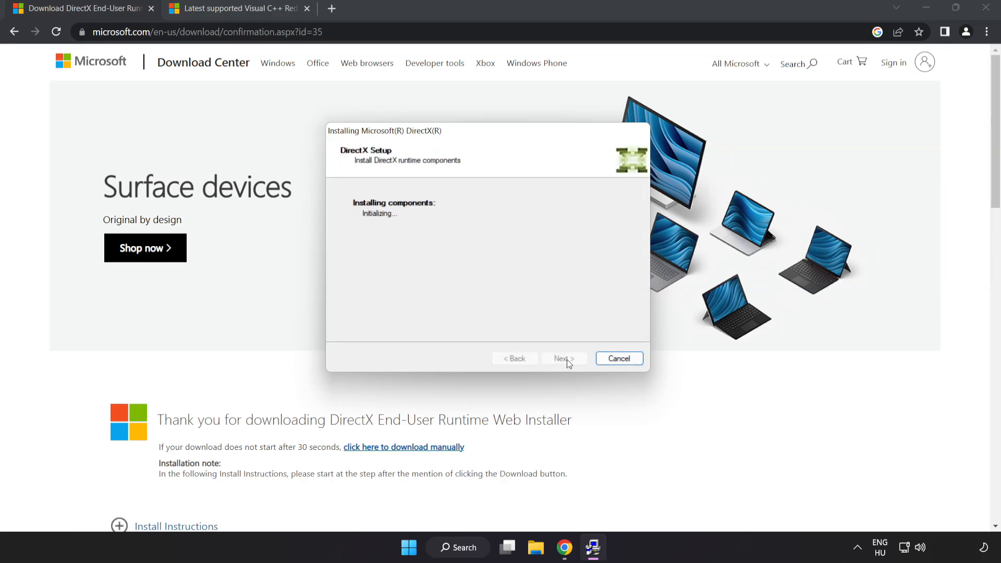
{"action": "left_click", "coordinate": [619, 358]}
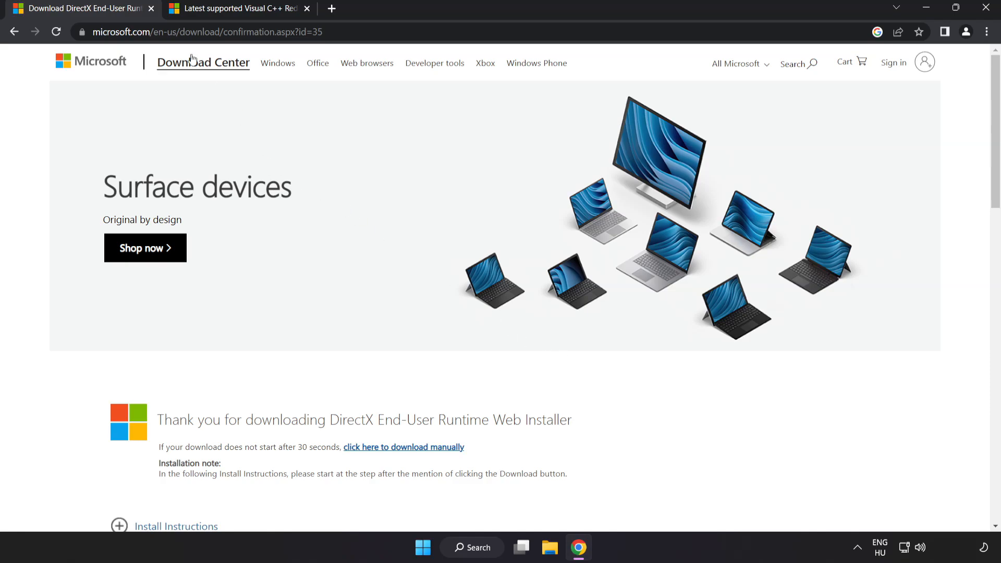
Close the DirectX tab, download the Visual C++ 2015–2022 redistributables and run the ARM64 one
{"action": "left_click", "coordinate": [152, 8]}
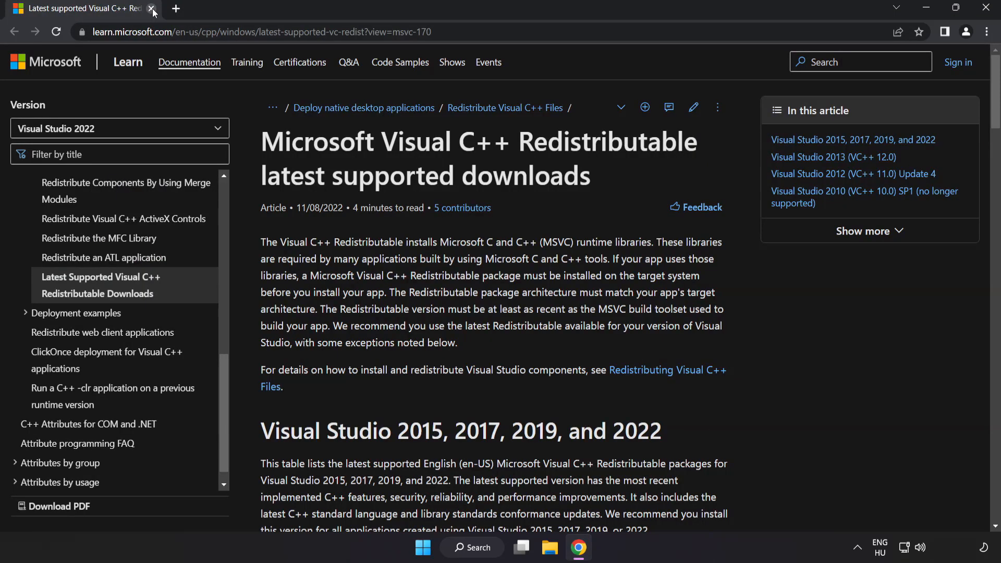
{"action": "left_click", "coordinate": [256, 32]}
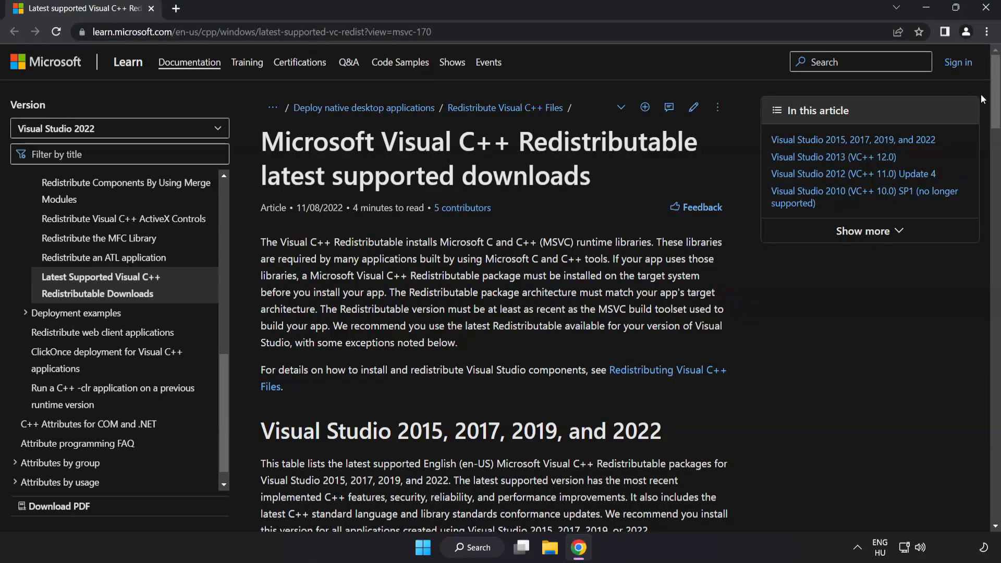
{"action": "scroll", "scroll_direction": "down", "scroll_amount": 3}
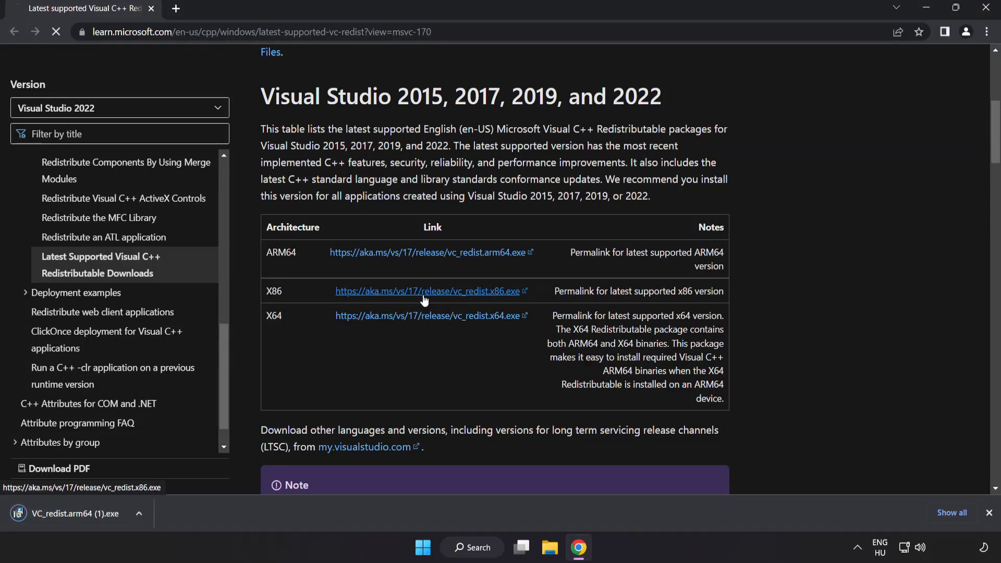
{"action": "left_click", "coordinate": [427, 315]}
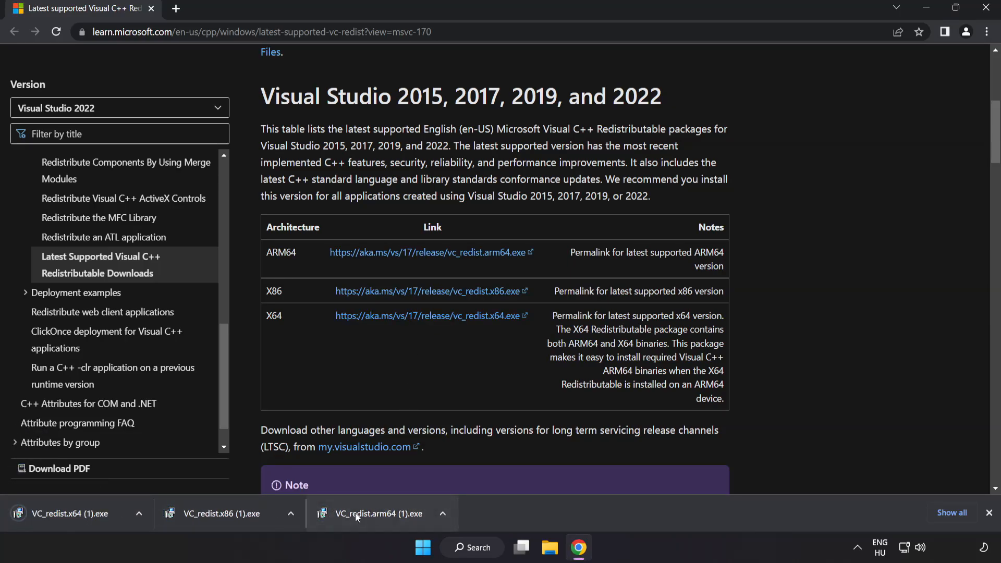
{"action": "left_click", "coordinate": [367, 513]}
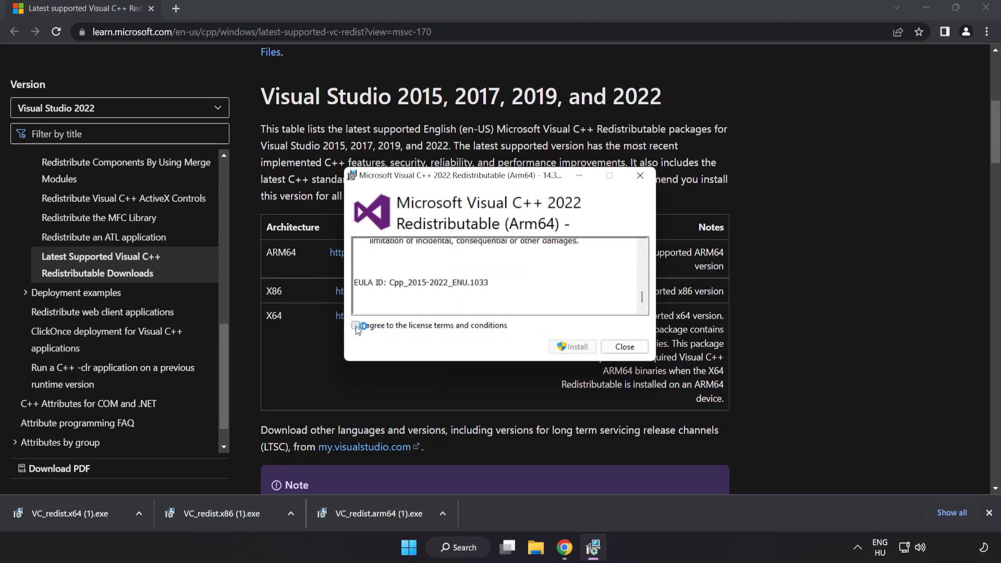
Accept the license and install the ARM64 redistributable, dismissing its failed result
{"action": "left_click", "coordinate": [356, 325]}
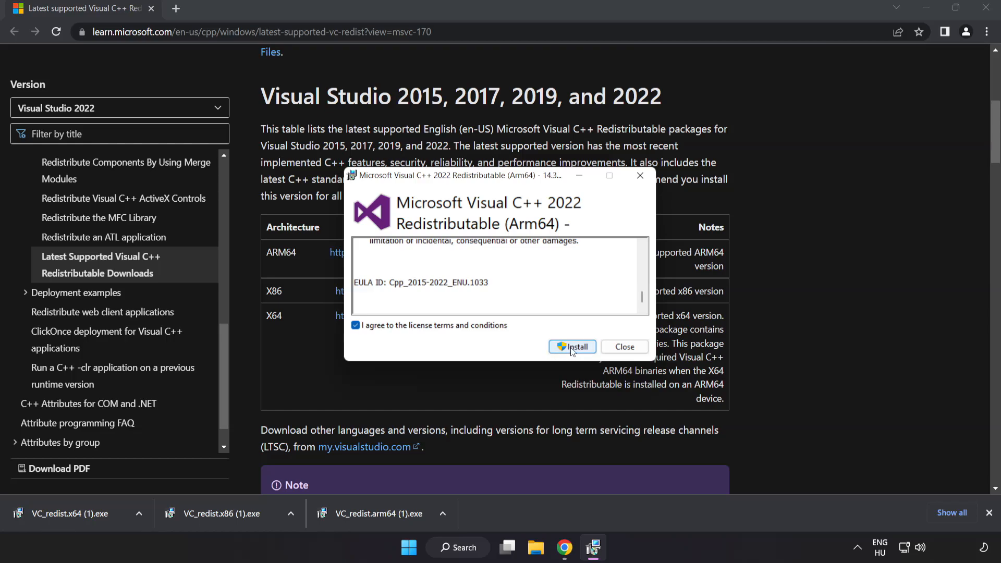
{"action": "left_click", "coordinate": [572, 346]}
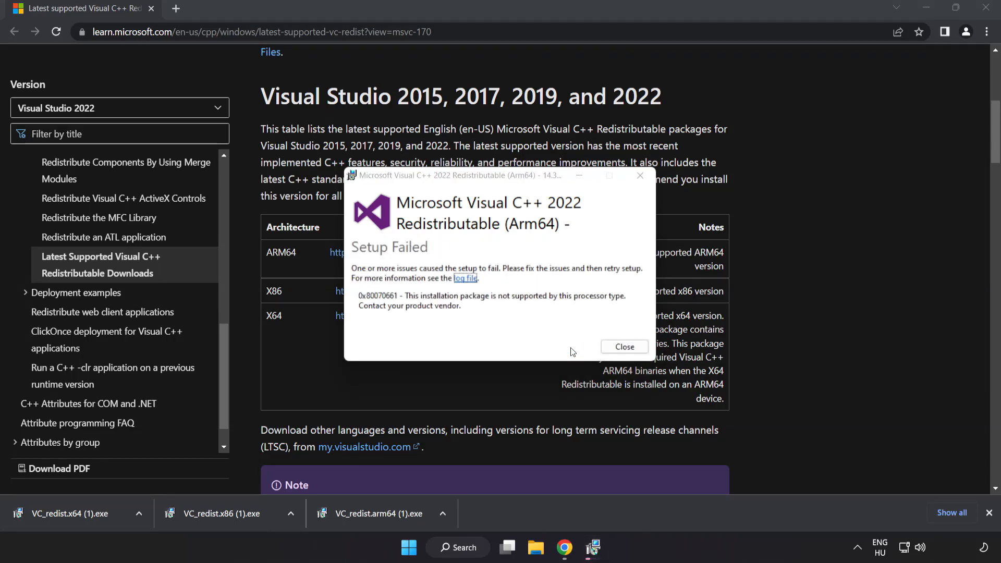
{"action": "left_click", "coordinate": [623, 346]}
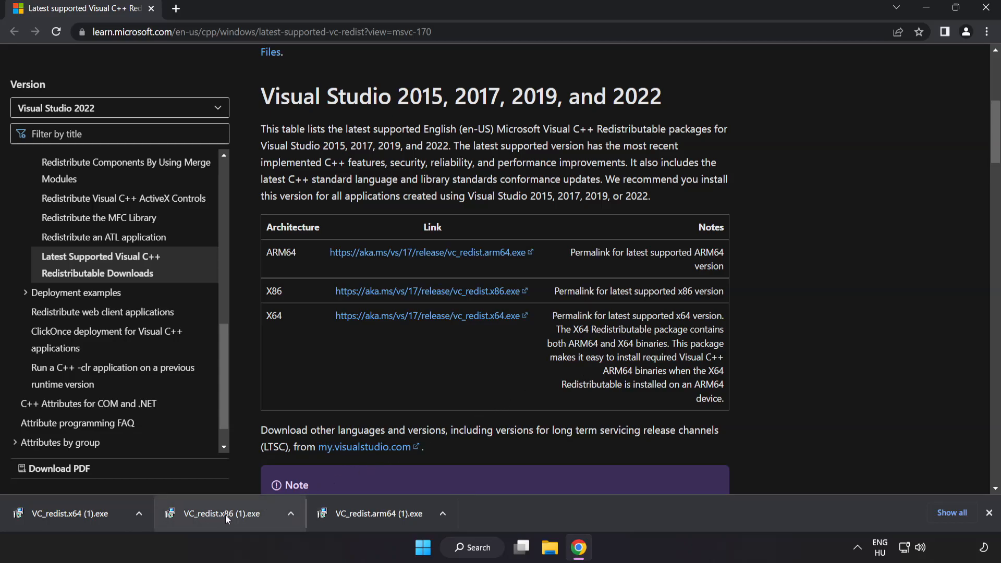
Run the x86 and x64 redistributable setups, dismiss their results, and close Chrome
{"action": "left_click", "coordinate": [222, 513]}
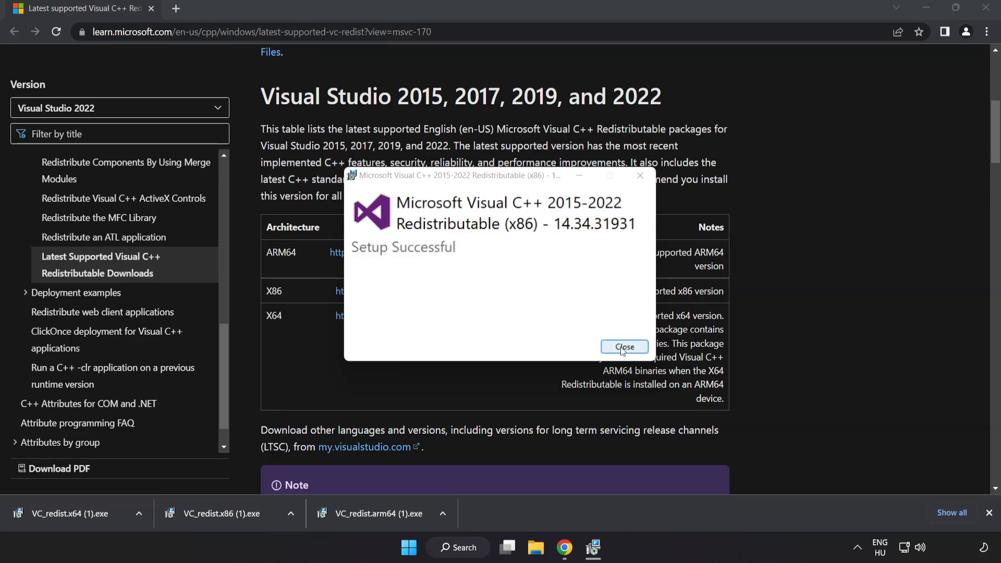
{"action": "left_click", "coordinate": [624, 346]}
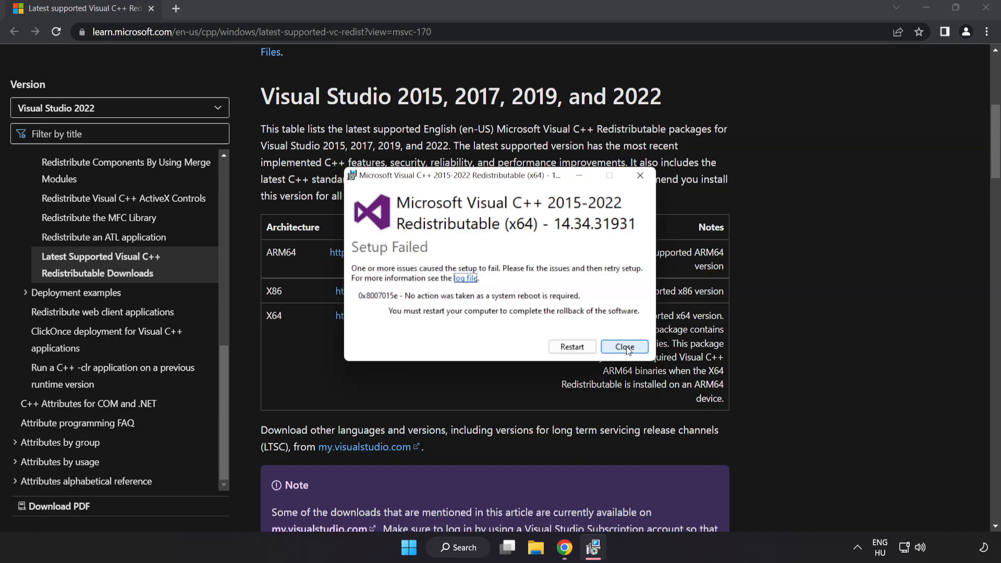
{"action": "left_click", "coordinate": [624, 346]}
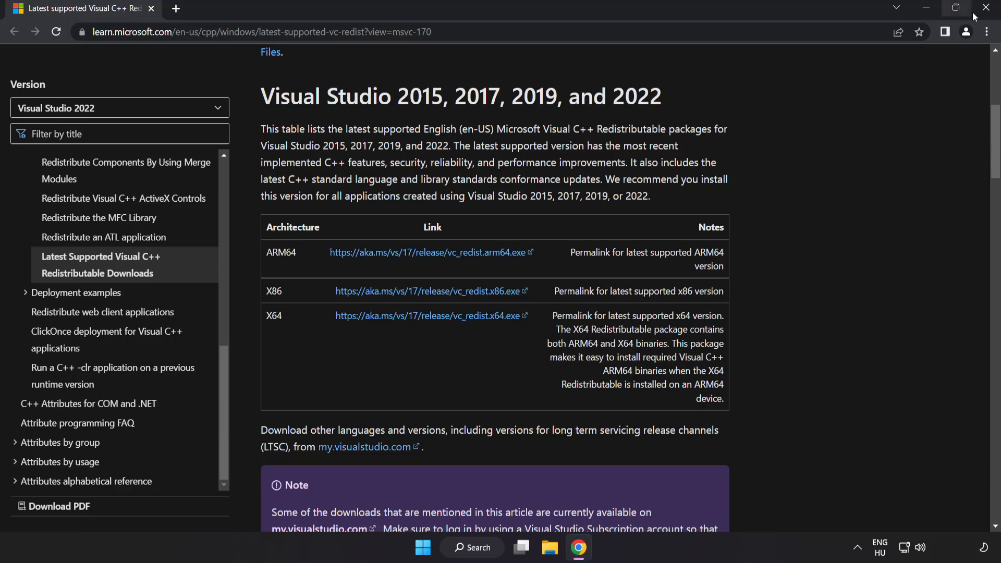
{"action": "mouse_move", "coordinate": [989, 10]}
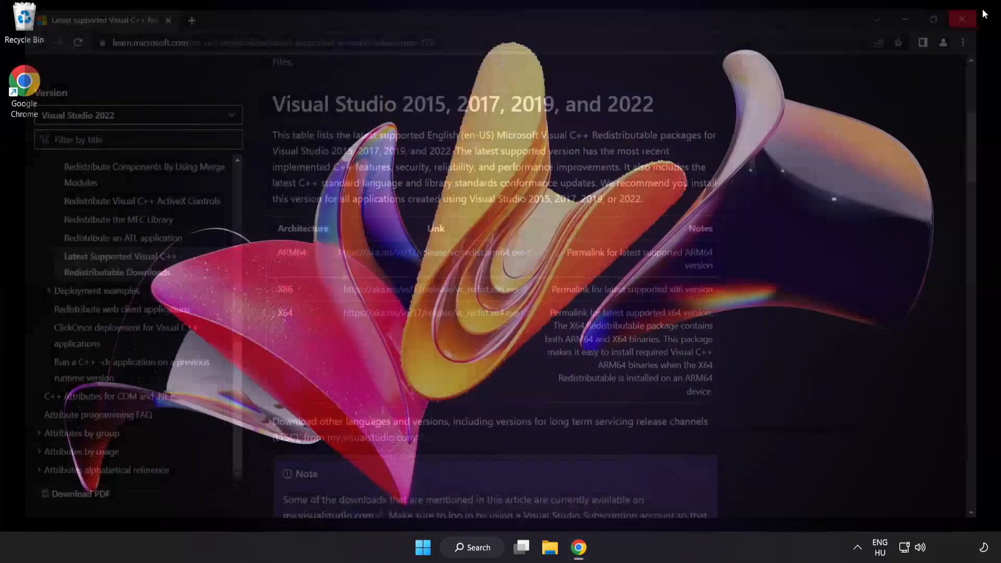
{"action": "left_click", "coordinate": [962, 19]}
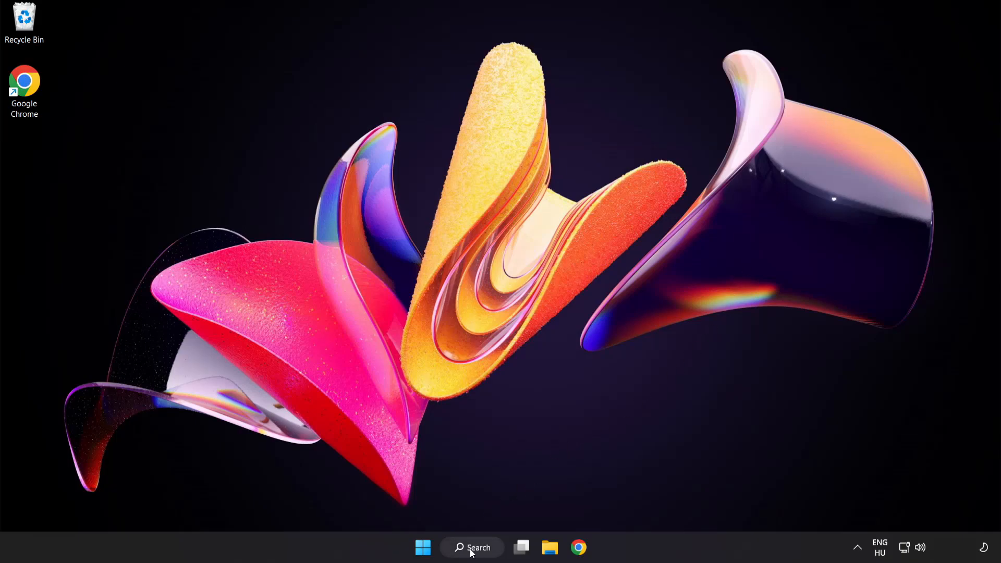
Search Windows for 'cmd' and bring up Run as administrator for Command Prompt
{"action": "left_click", "coordinate": [471, 547]}
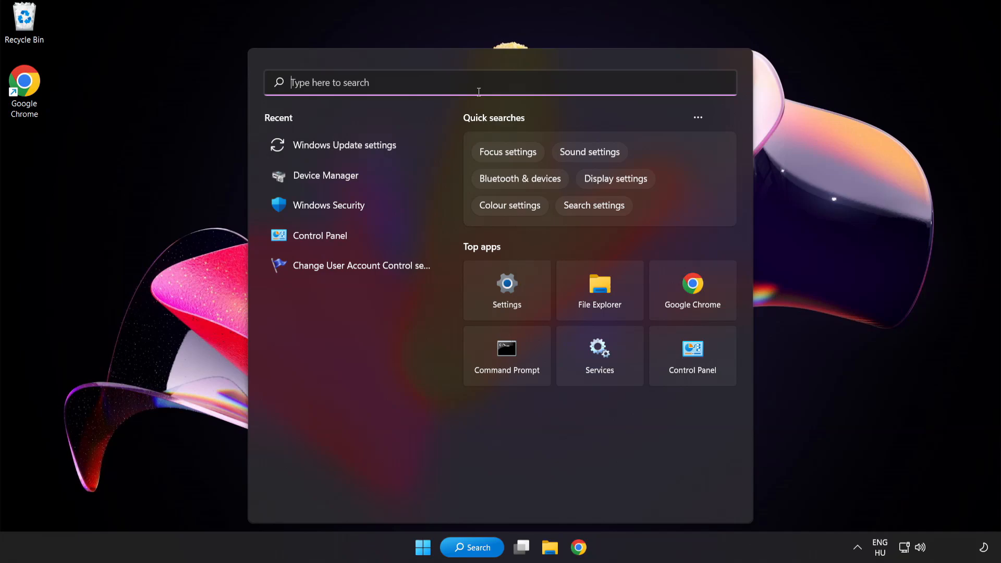
{"action": "type", "text": "cmd"}
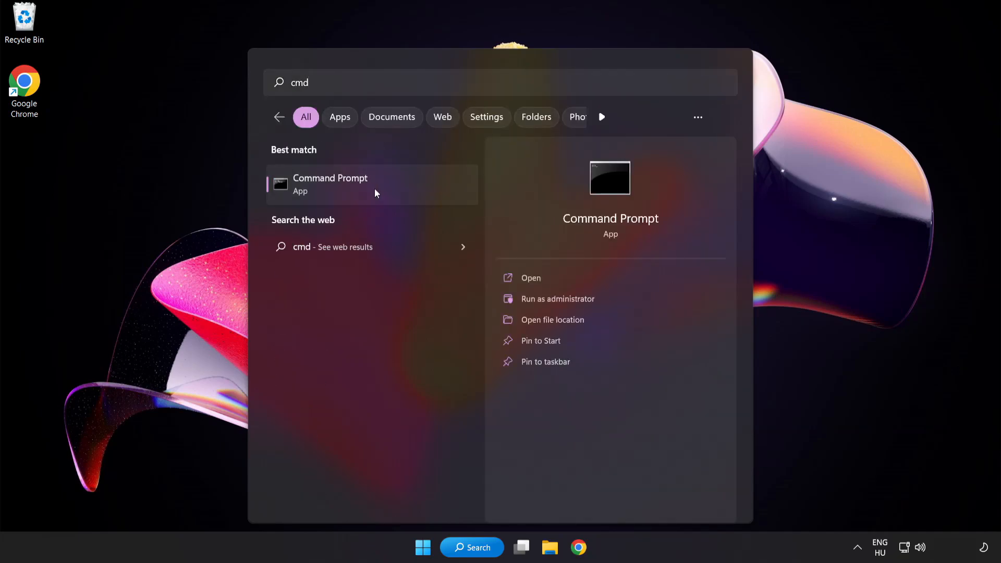
{"action": "right_click", "coordinate": [331, 185]}
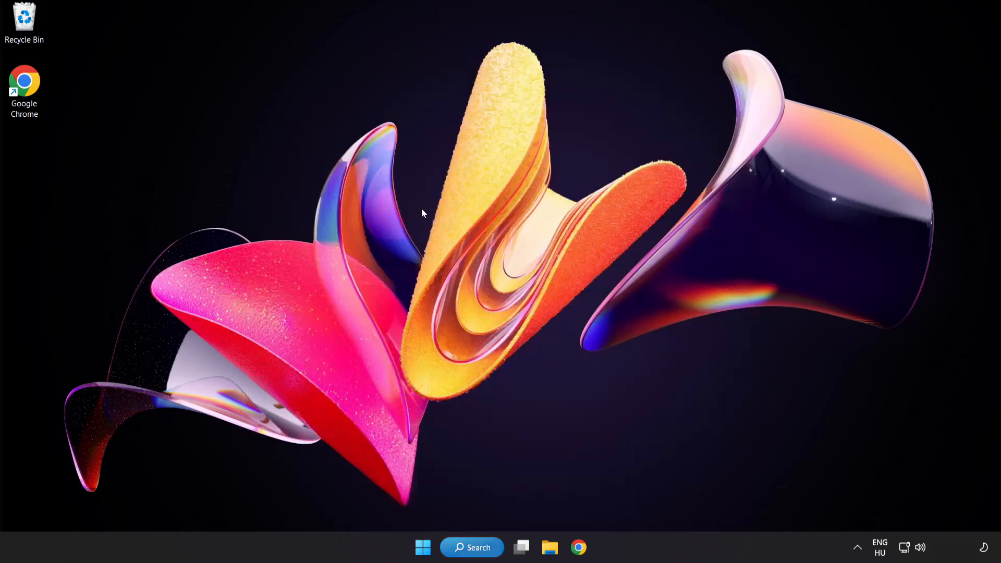
Approve the UAC prompt and run sfc /scannow in the administrator Command Prompt
{"action": "left_click", "coordinate": [591, 547]}
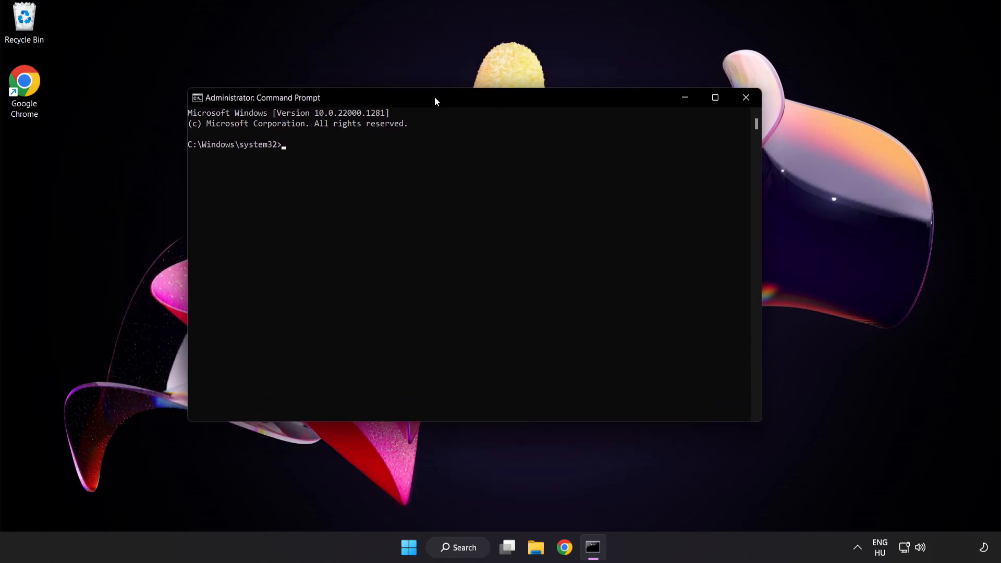
{"action": "type", "text": "s"}
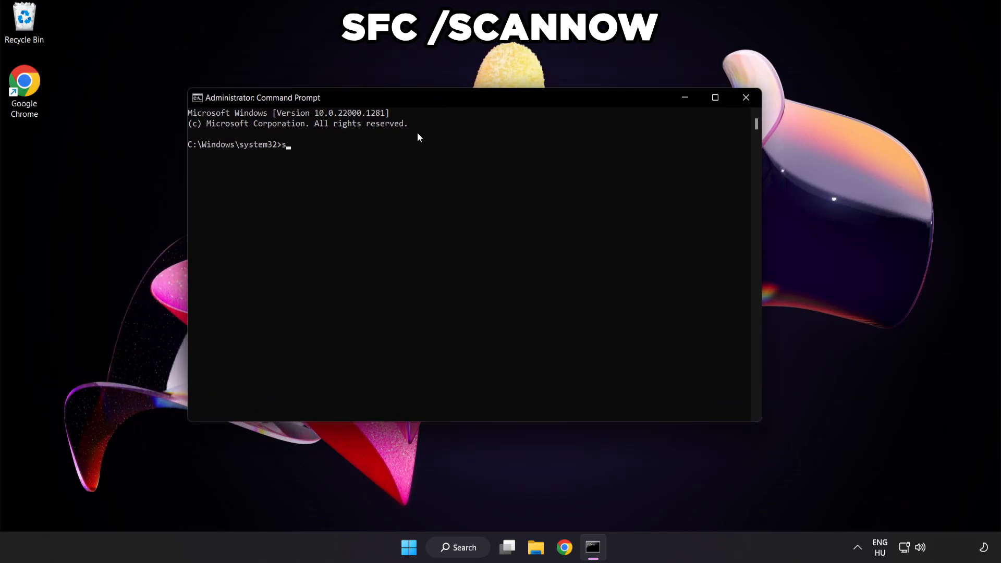
{"action": "type", "text": "fc /scannow"}
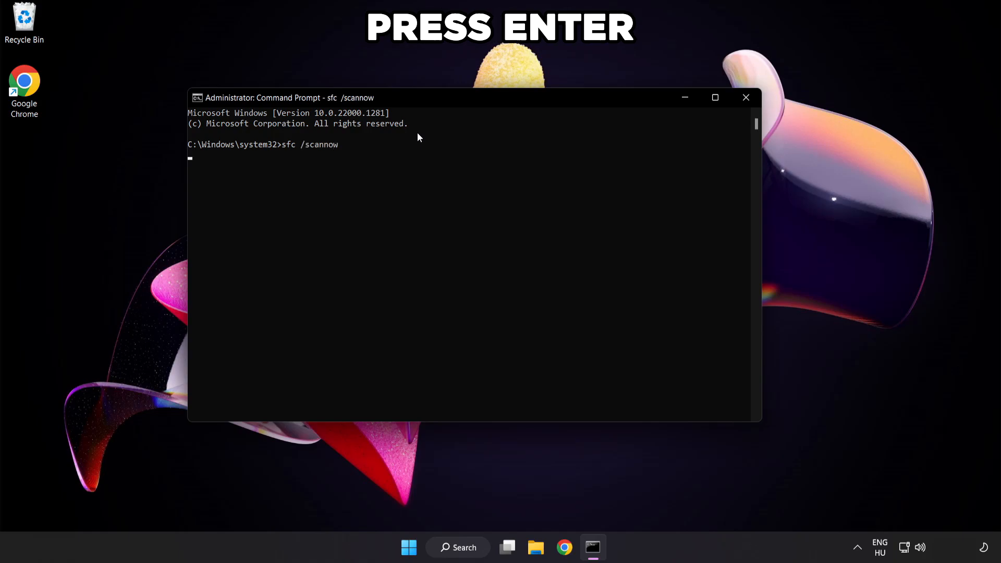
{"action": "key", "text": "Enter"}
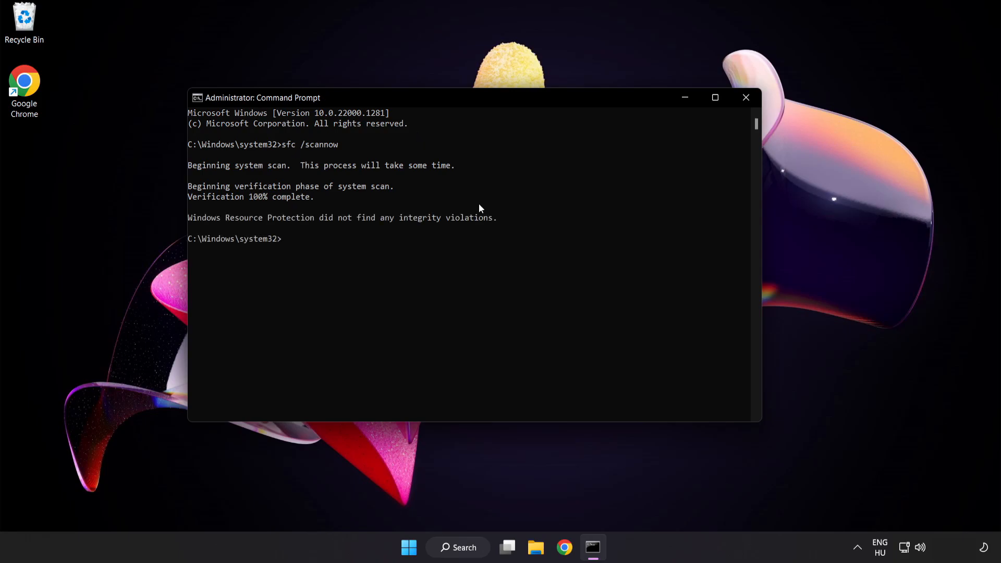
{"action": "mouse_move", "coordinate": [746, 98]}
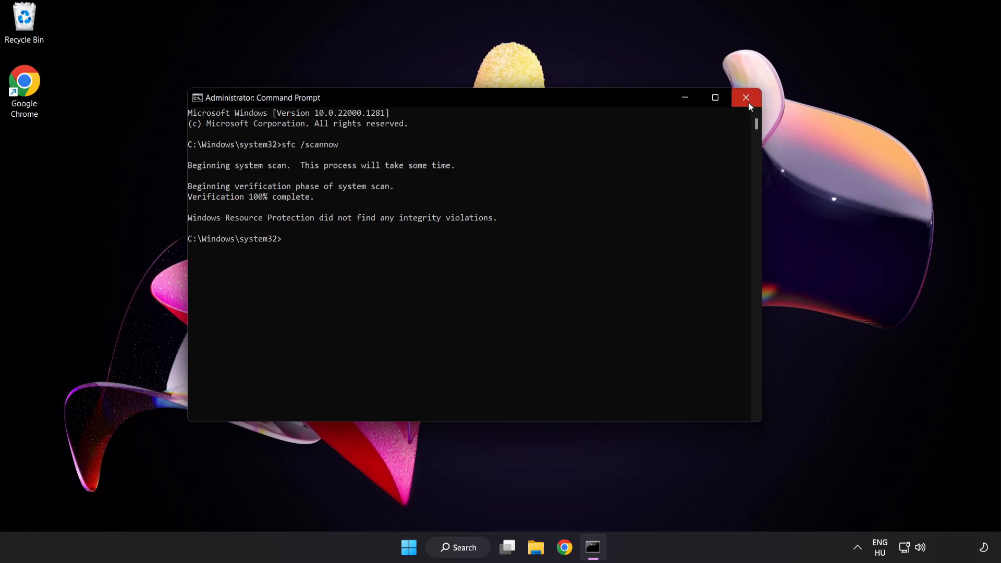
Close the Command Prompt window and dismiss the briefly opened Start menu
{"action": "left_click", "coordinate": [744, 97]}
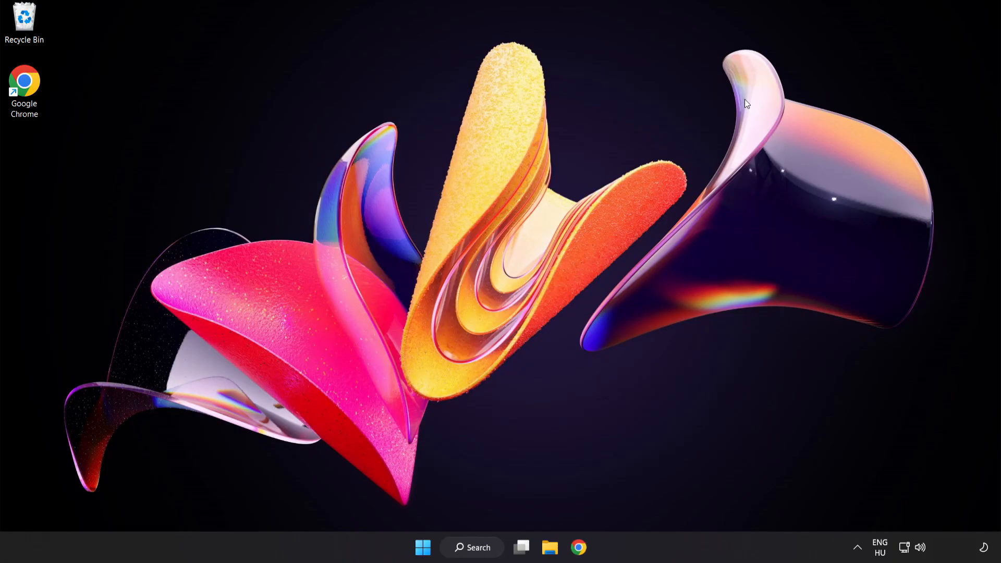
{"action": "left_click", "coordinate": [422, 547]}
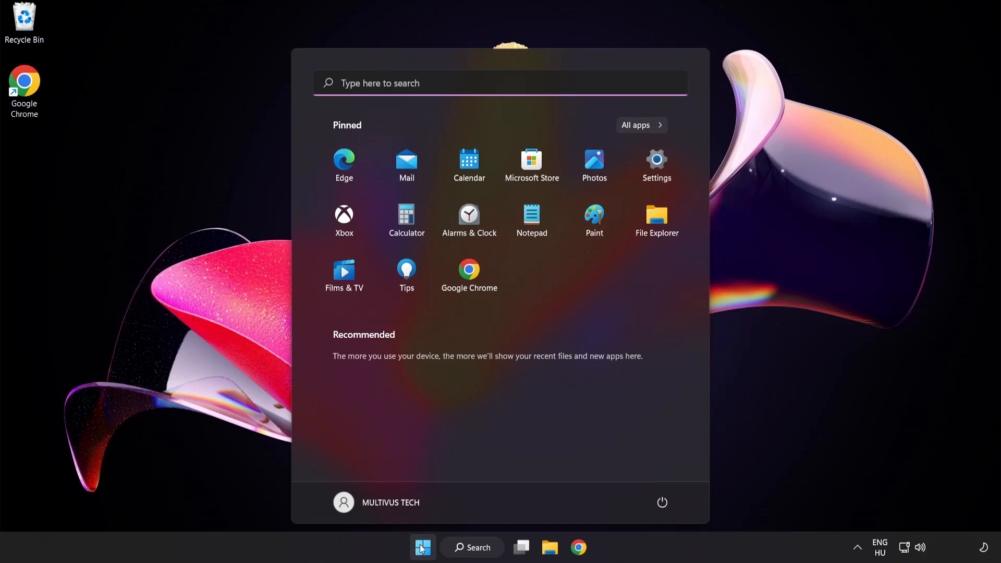
{"action": "left_click", "coordinate": [663, 503]}
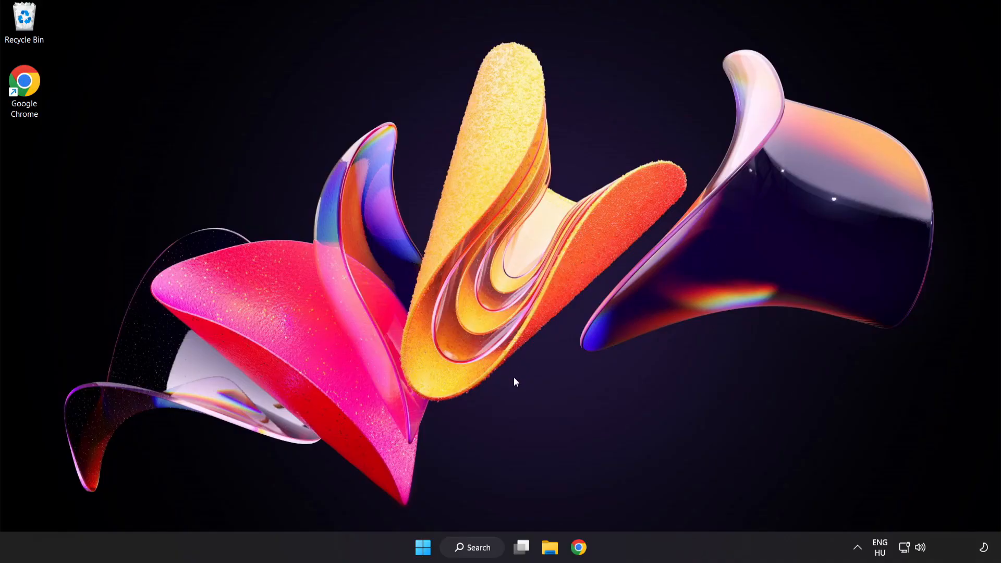
Search Windows for 'security' and launch the Windows Security app
{"action": "left_click", "coordinate": [471, 548]}
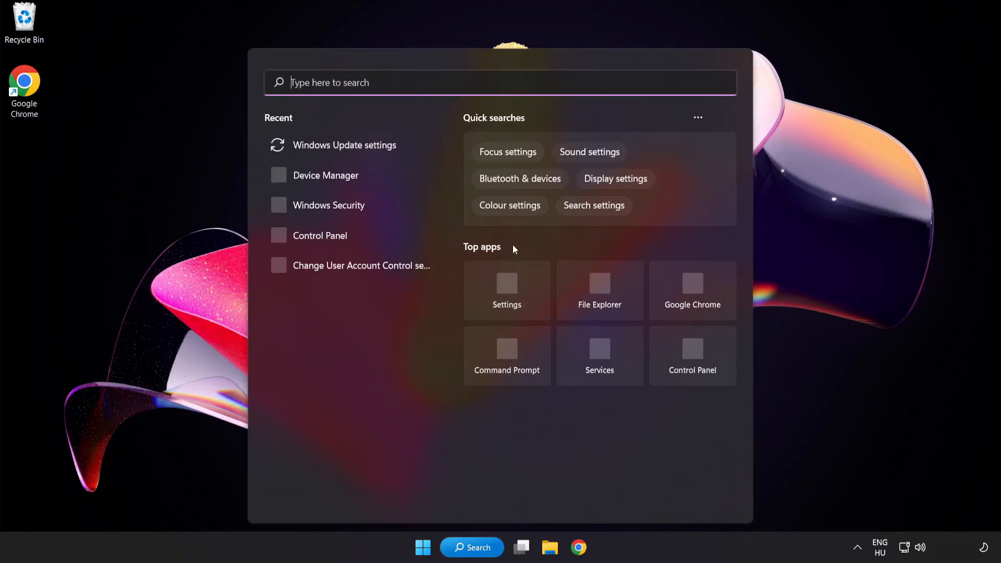
{"action": "type", "text": "security"}
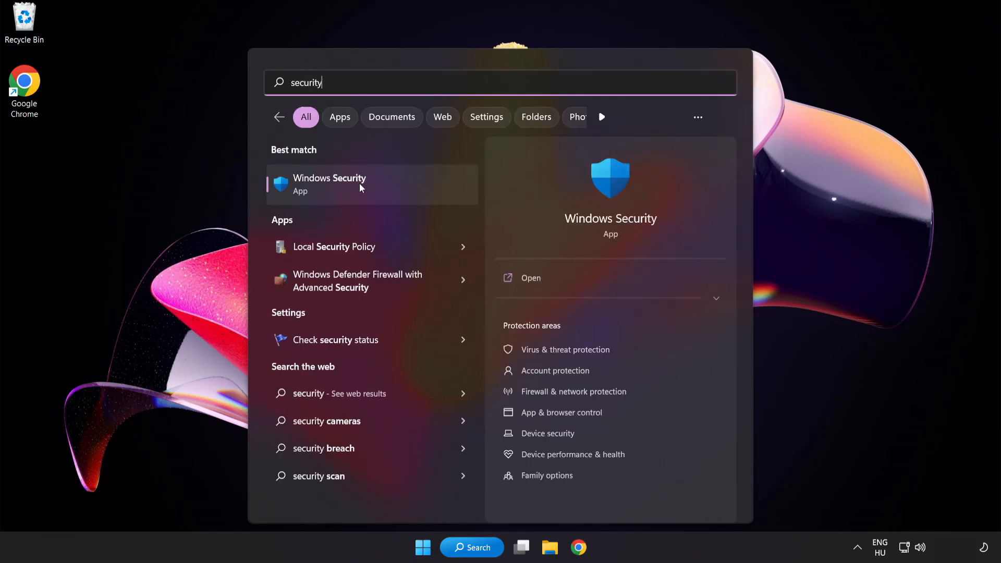
{"action": "left_click", "coordinate": [329, 184]}
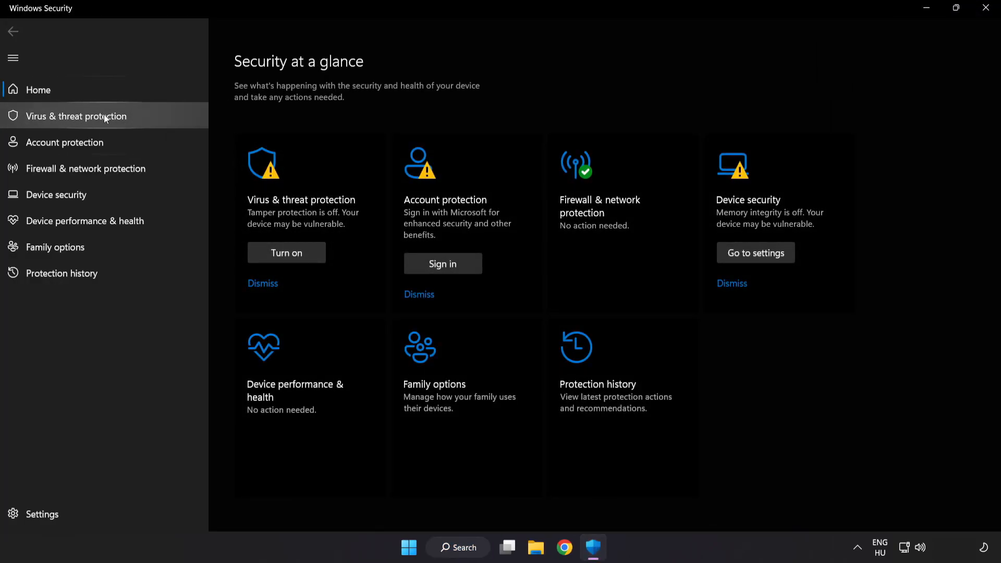
Go through Virus & threat protection's Manage settings to the Add or remove exclusions page
{"action": "left_click", "coordinate": [75, 116]}
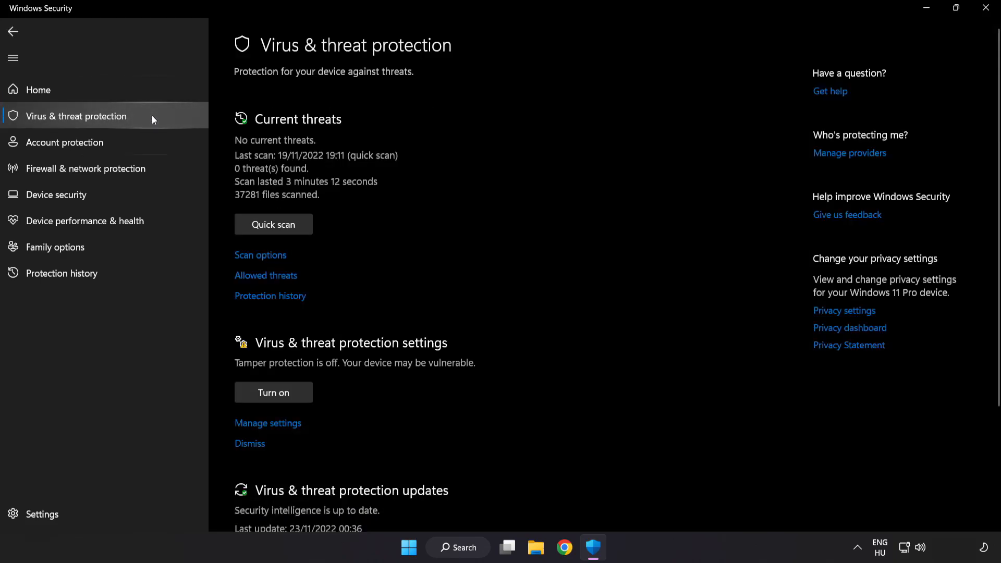
{"action": "scroll", "scroll_direction": "down", "scroll_amount": 3}
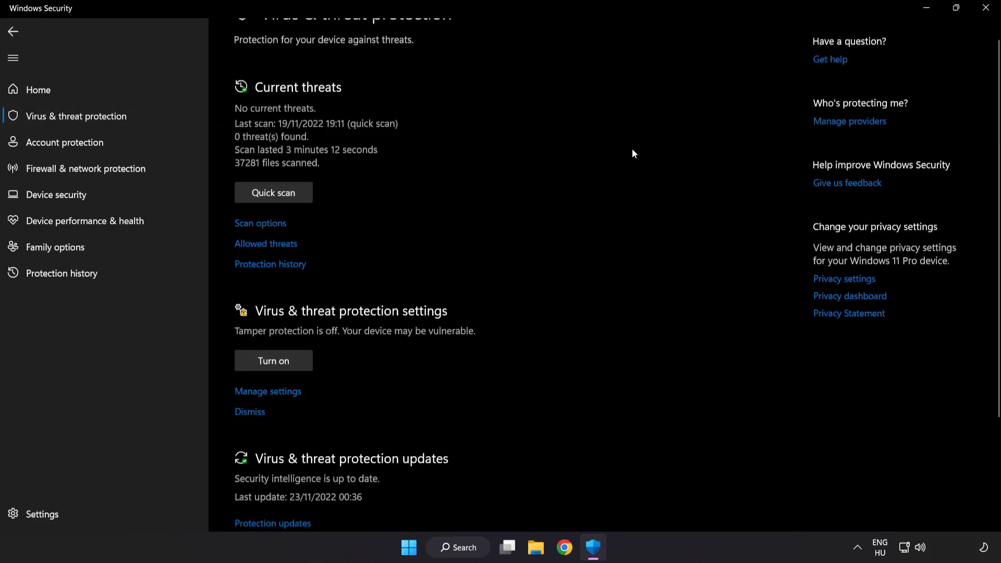
{"action": "scroll", "scroll_direction": "down", "scroll_amount": 3}
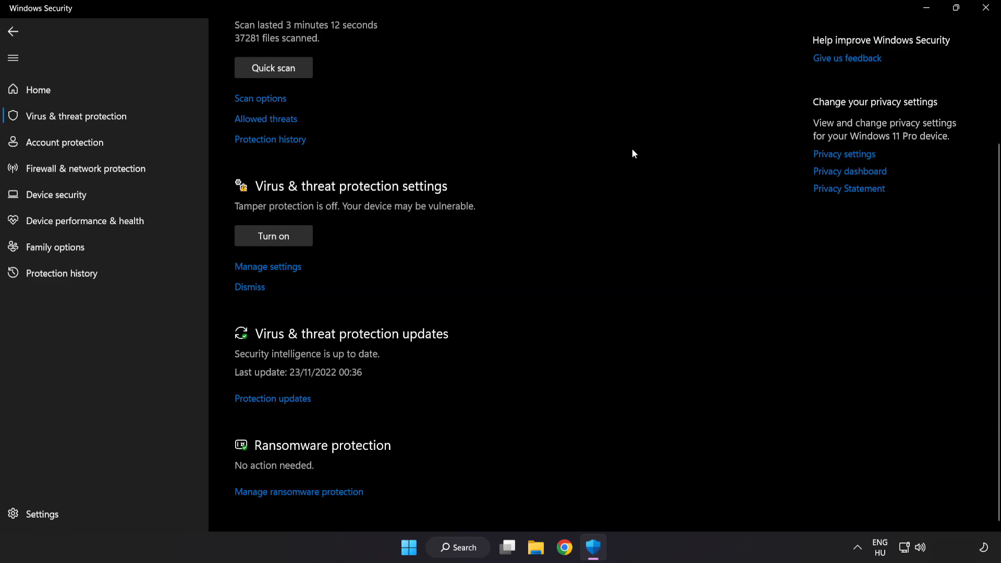
{"action": "mouse_move", "coordinate": [268, 266]}
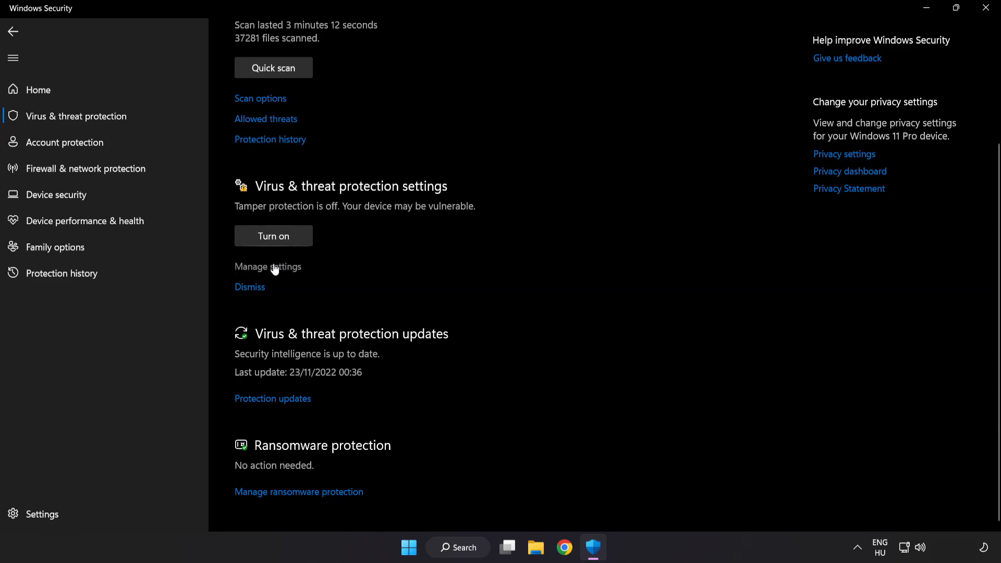
{"action": "left_click", "coordinate": [268, 267]}
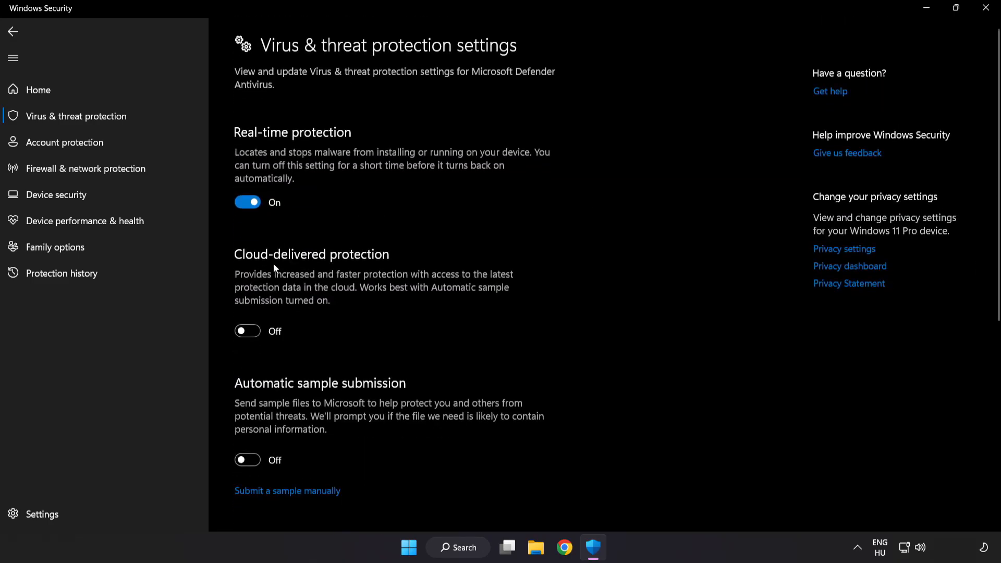
{"action": "scroll", "scroll_direction": "down", "scroll_amount": 3}
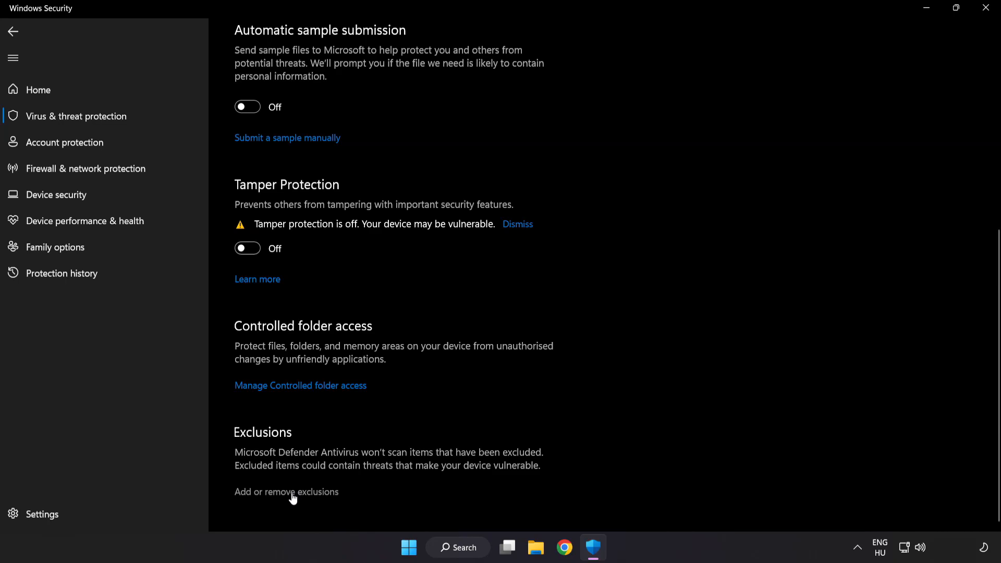
{"action": "left_click", "coordinate": [285, 491]}
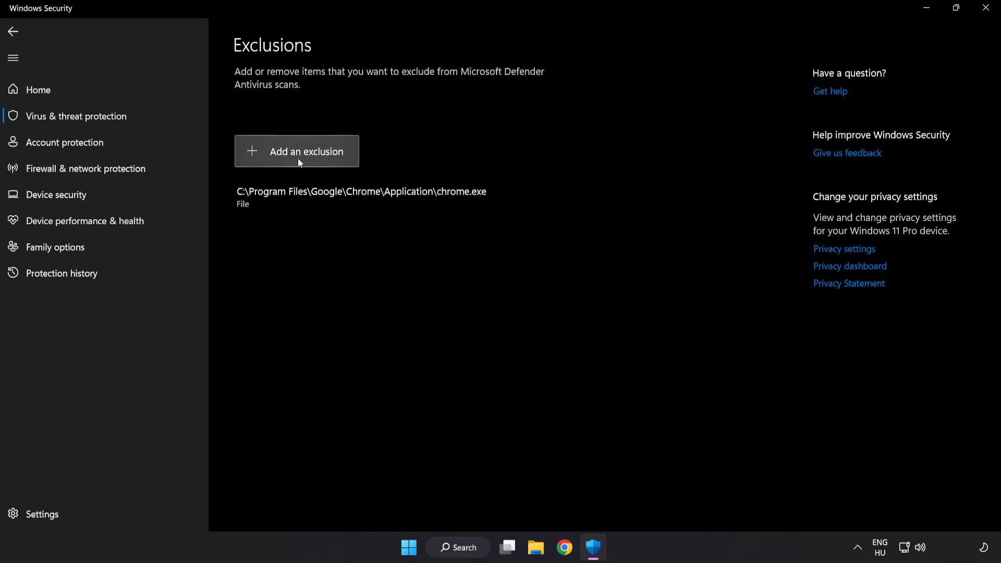
{"action": "left_click", "coordinate": [296, 151]}
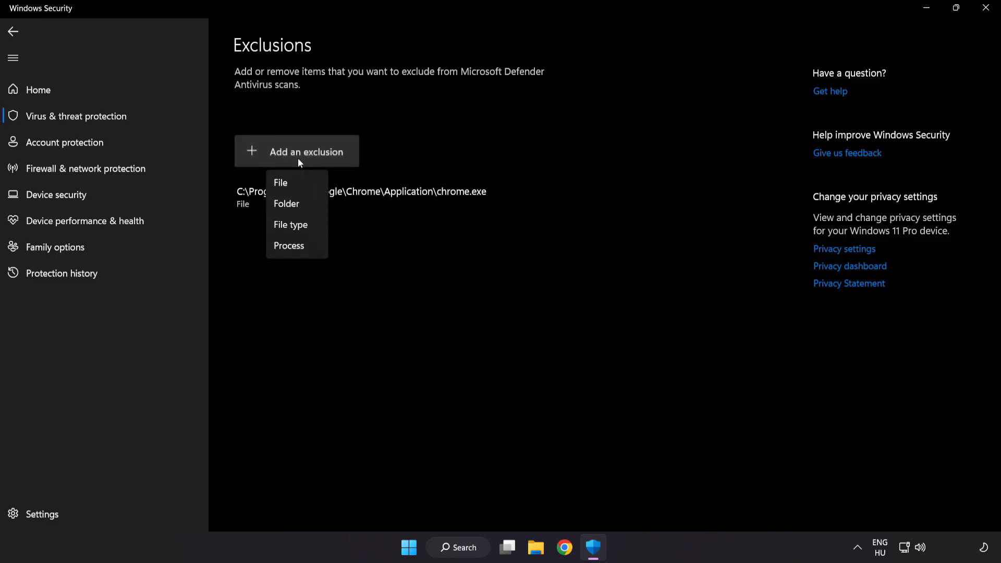
{"action": "mouse_move", "coordinate": [295, 185]}
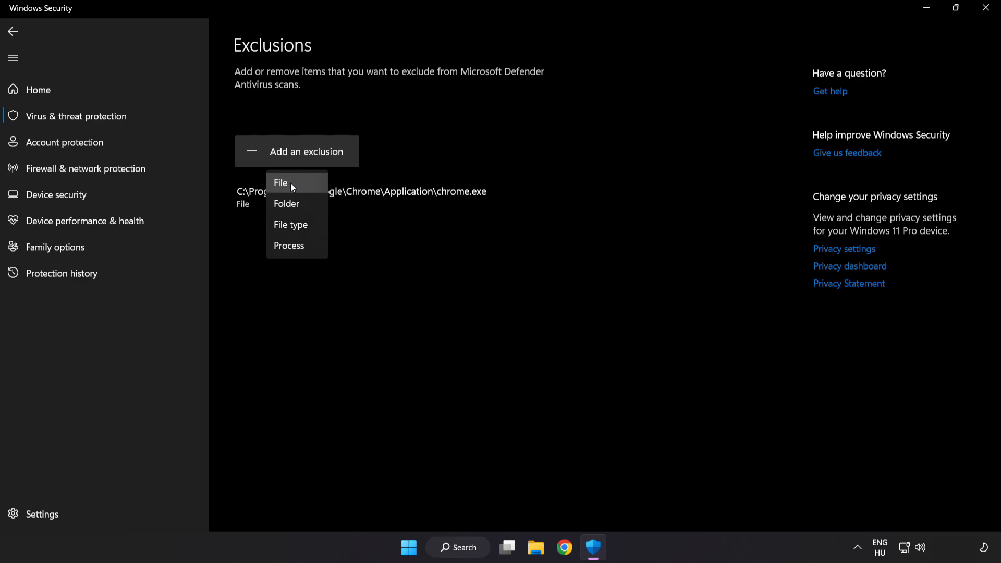
{"action": "left_click", "coordinate": [279, 183]}
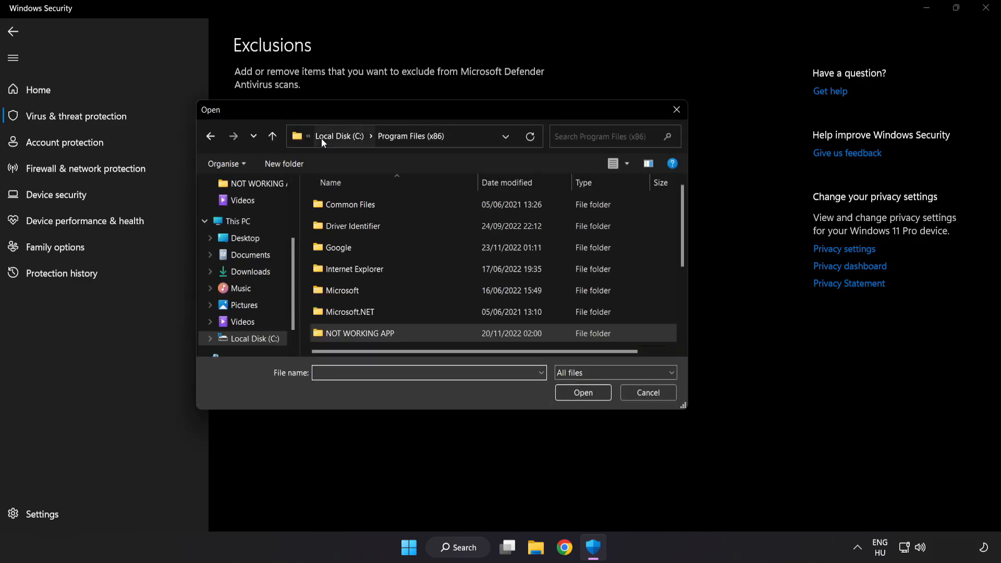
{"action": "left_click", "coordinate": [236, 221]}
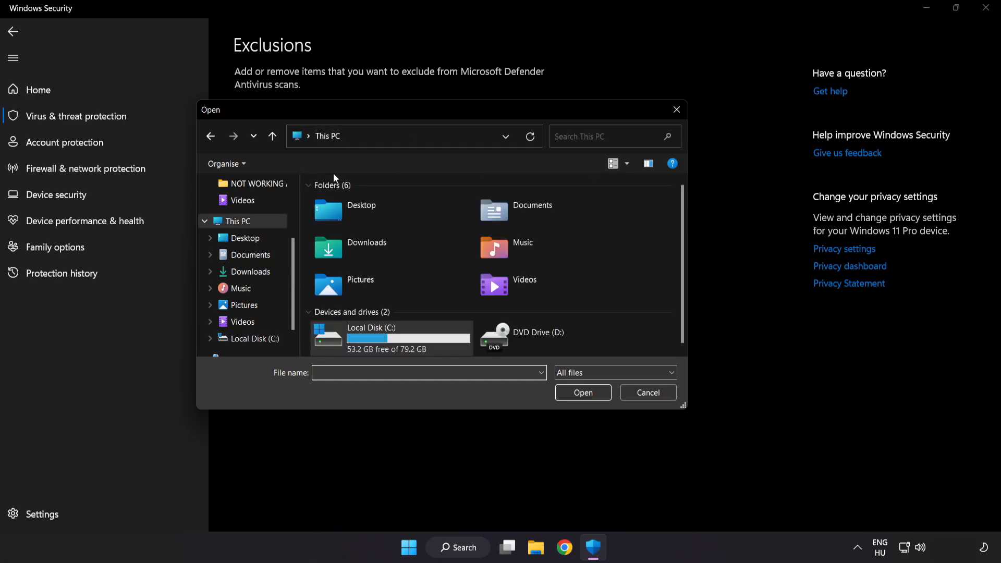
{"action": "double_click", "coordinate": [371, 337]}
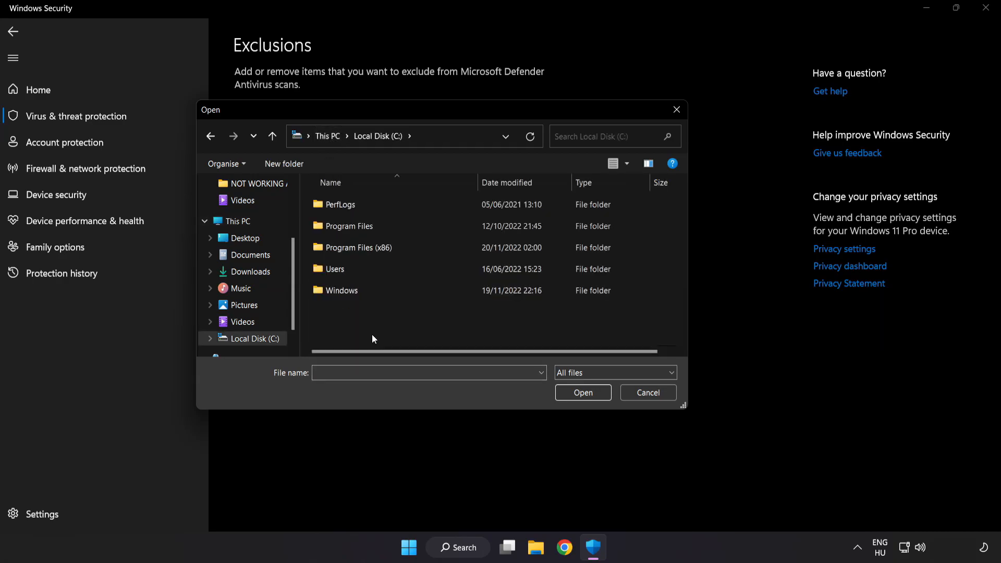
{"action": "double_click", "coordinate": [351, 247]}
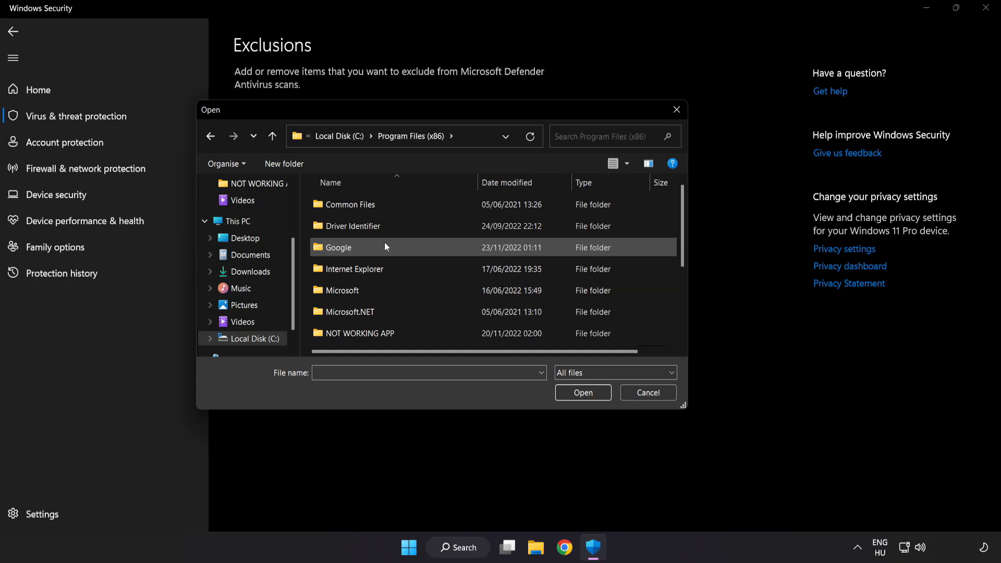
{"action": "scroll", "scroll_direction": "down", "scroll_amount": 3}
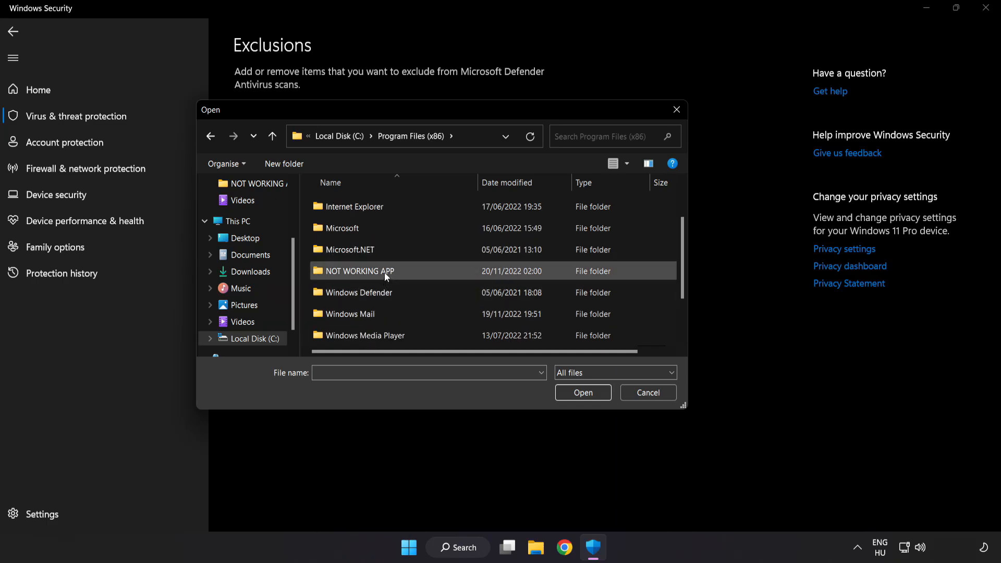
{"action": "double_click", "coordinate": [356, 271]}
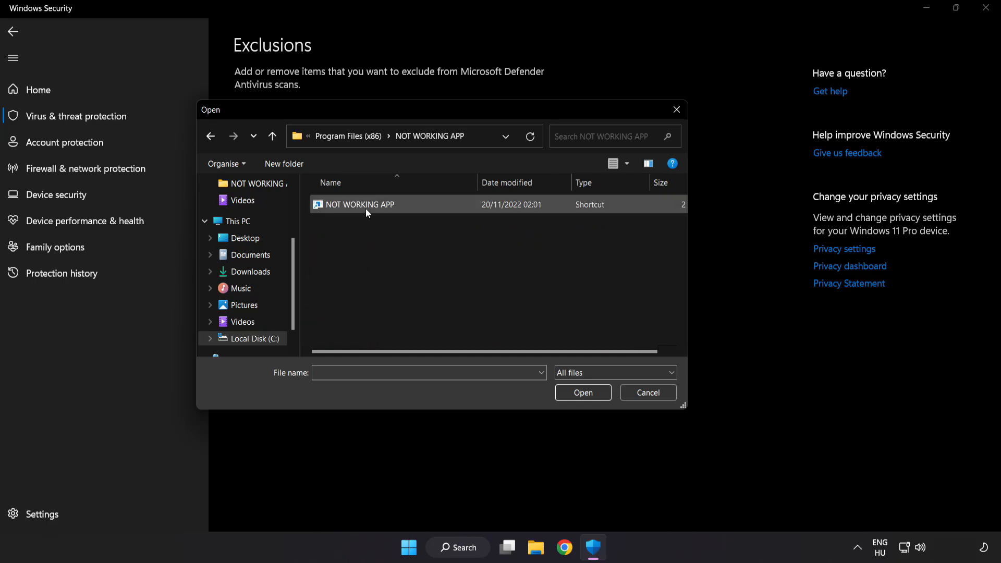
{"action": "left_click", "coordinate": [360, 204]}
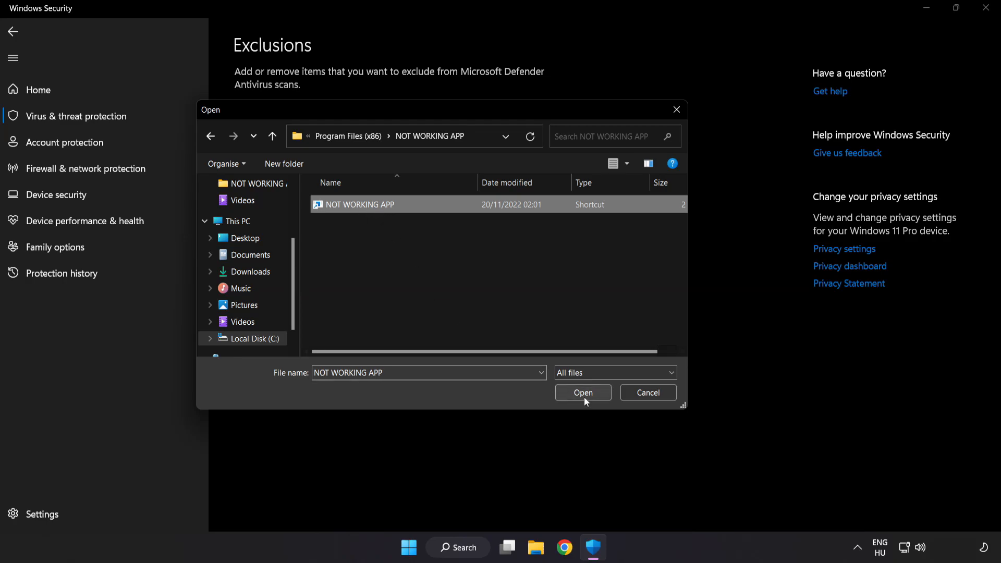
{"action": "left_click", "coordinate": [581, 393]}
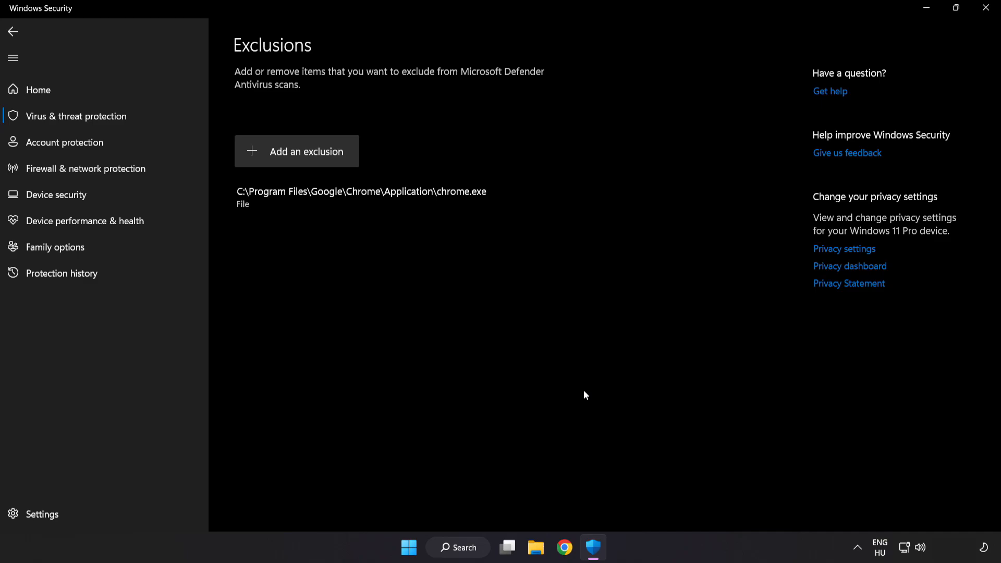
{"action": "mouse_move", "coordinate": [576, 413]}
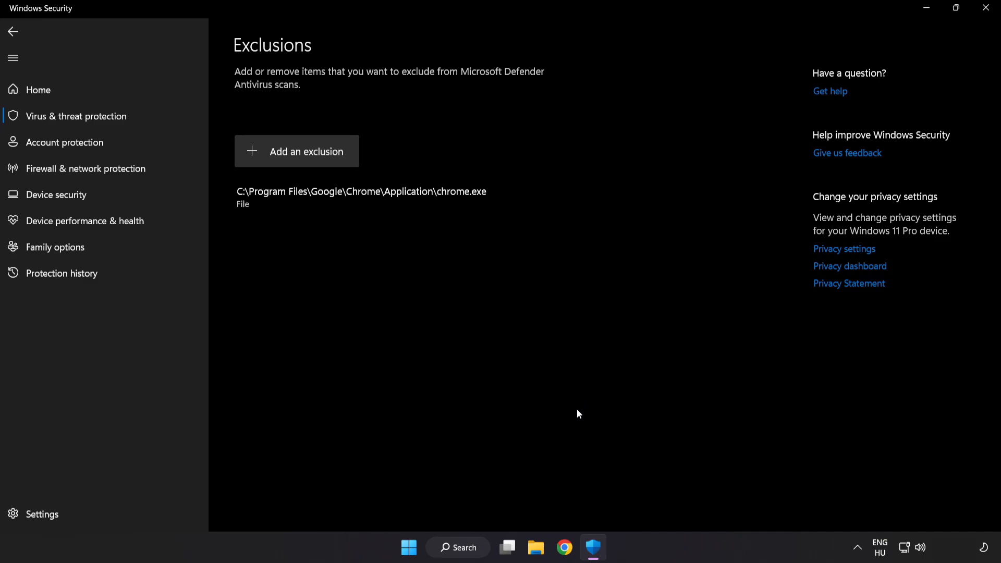
{"action": "mouse_move", "coordinate": [850, 45]}
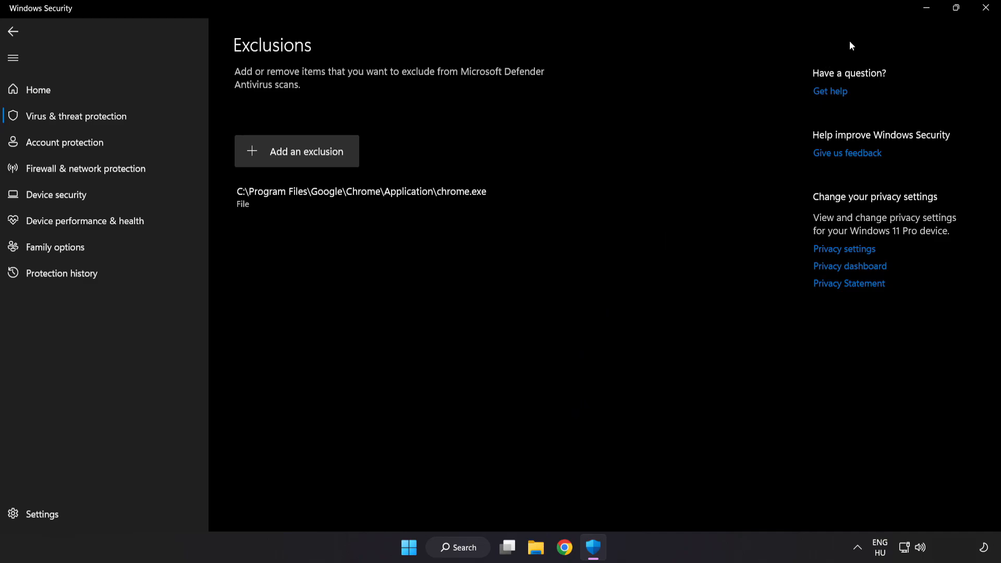
Exit Windows Security and reveal the Start menu power options with Restart available
{"action": "left_click", "coordinate": [985, 8]}
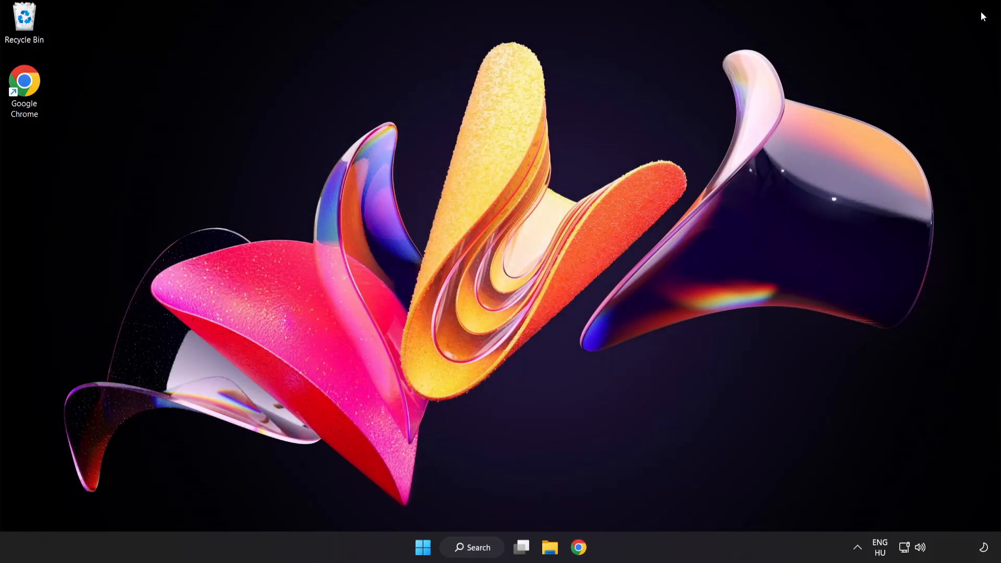
{"action": "mouse_move", "coordinate": [540, 419]}
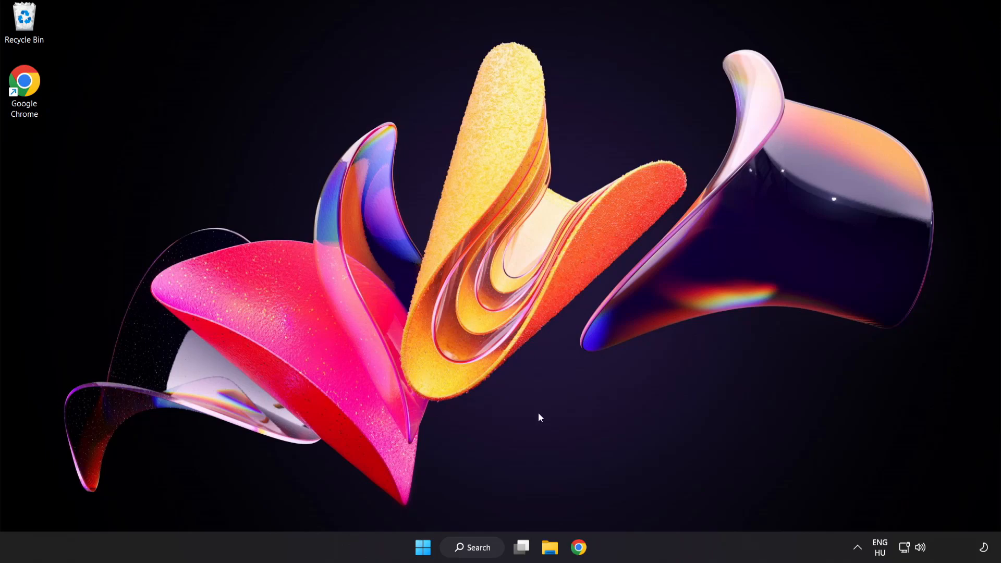
{"action": "left_click", "coordinate": [422, 547]}
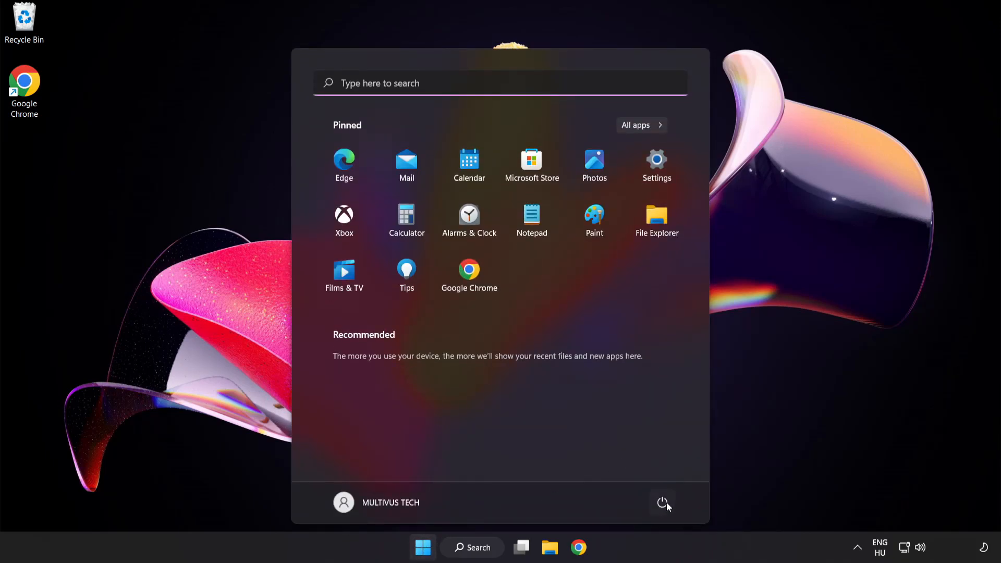
{"action": "left_click", "coordinate": [663, 502]}
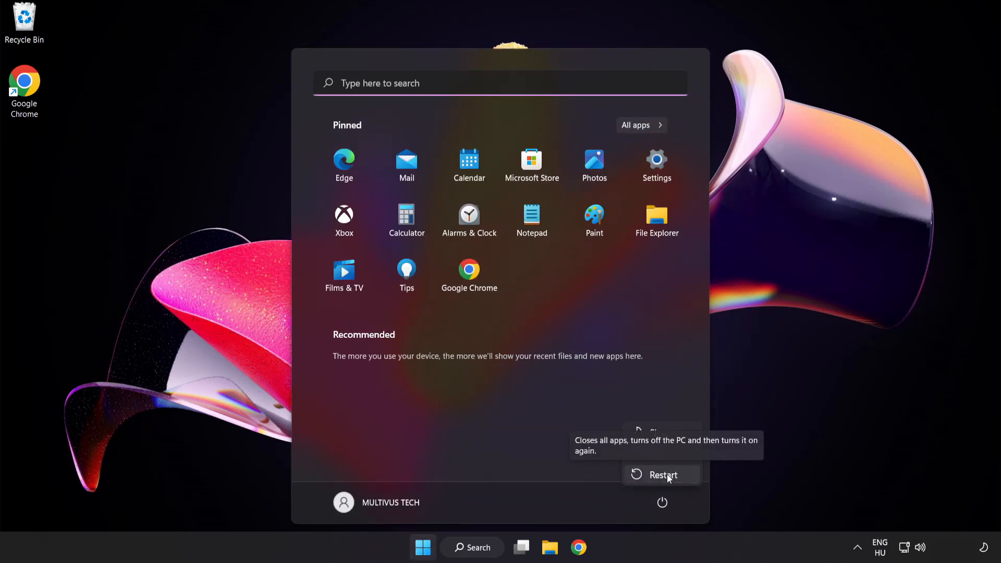